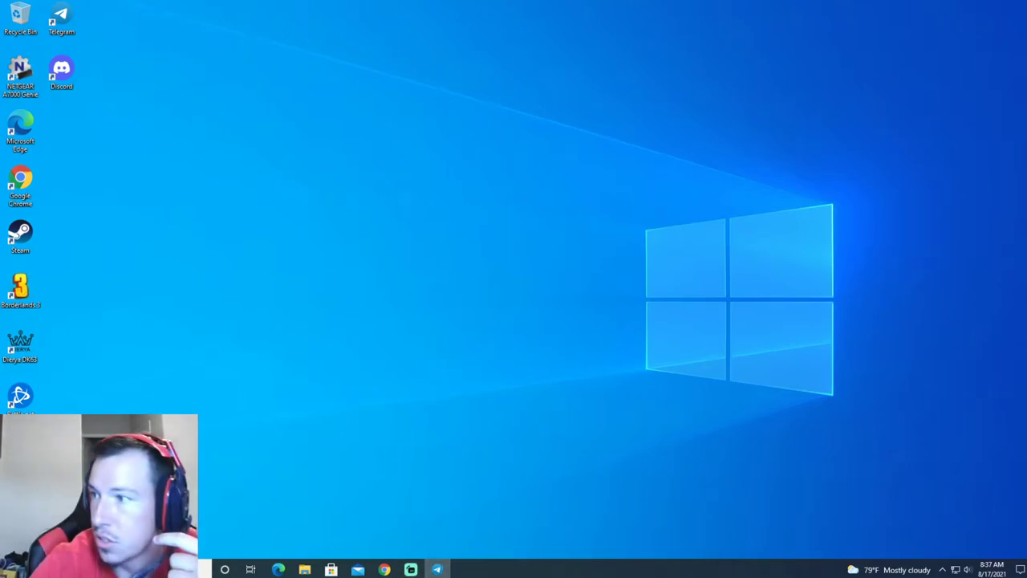
- Reach the Hugo's Way sign-up link in the Telegram index trading channel
{"action": "left_click", "coordinate": [437, 570]}
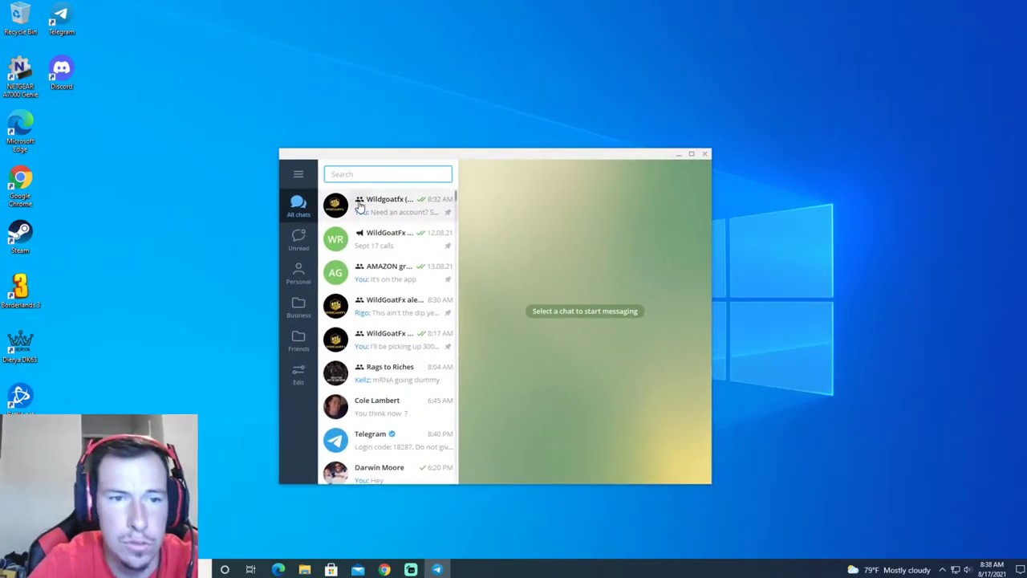
{"action": "left_click", "coordinate": [388, 206]}
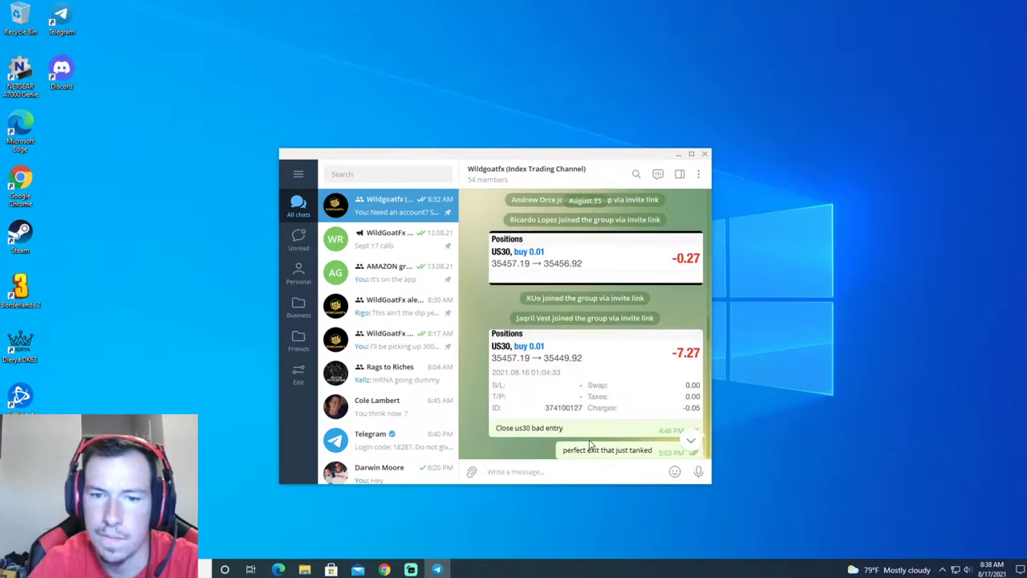
{"action": "scroll", "scroll_direction": "down", "scroll_amount": 3}
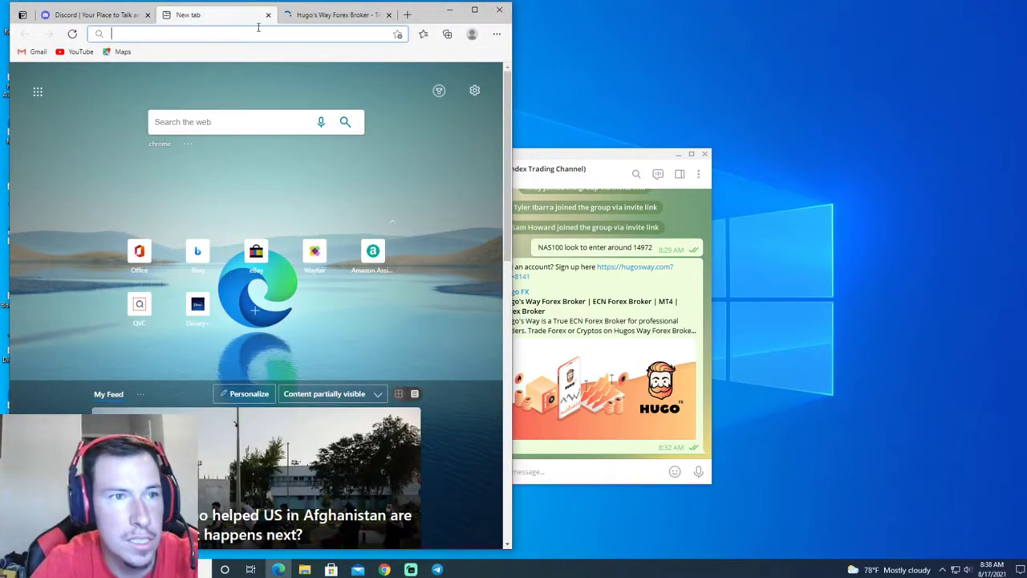
{"action": "left_click", "coordinate": [337, 15]}
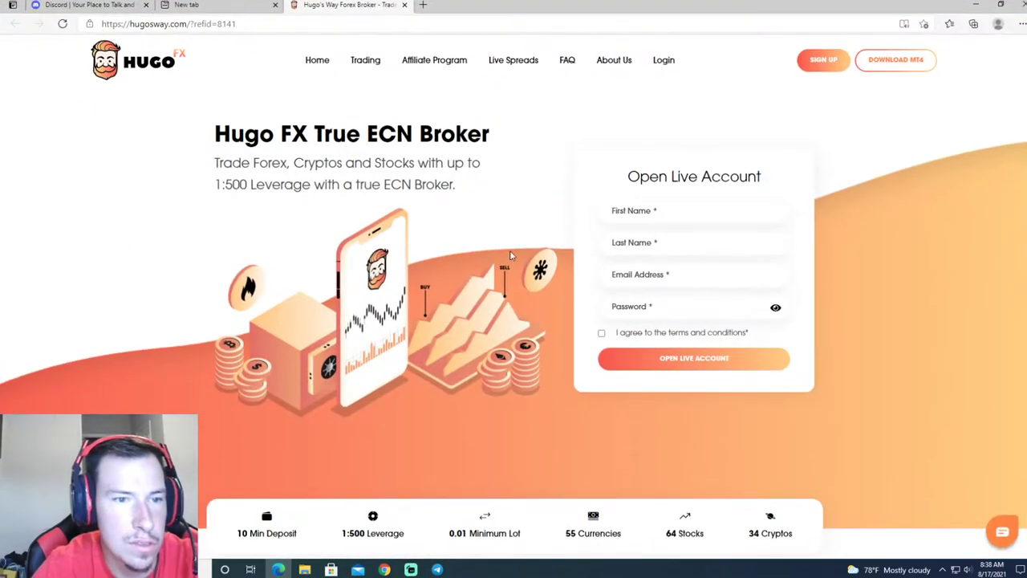
{"action": "left_click", "coordinate": [693, 210]}
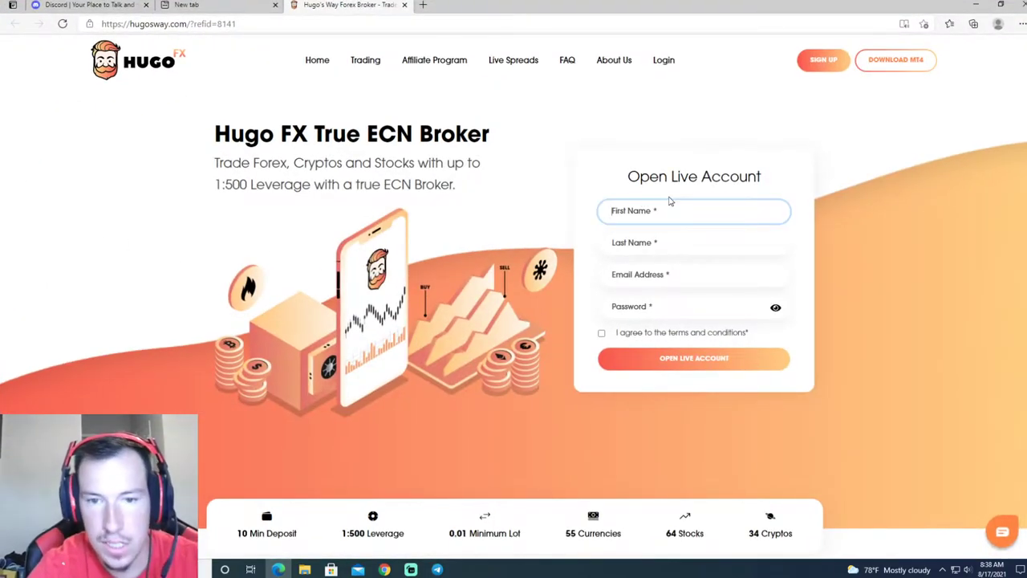
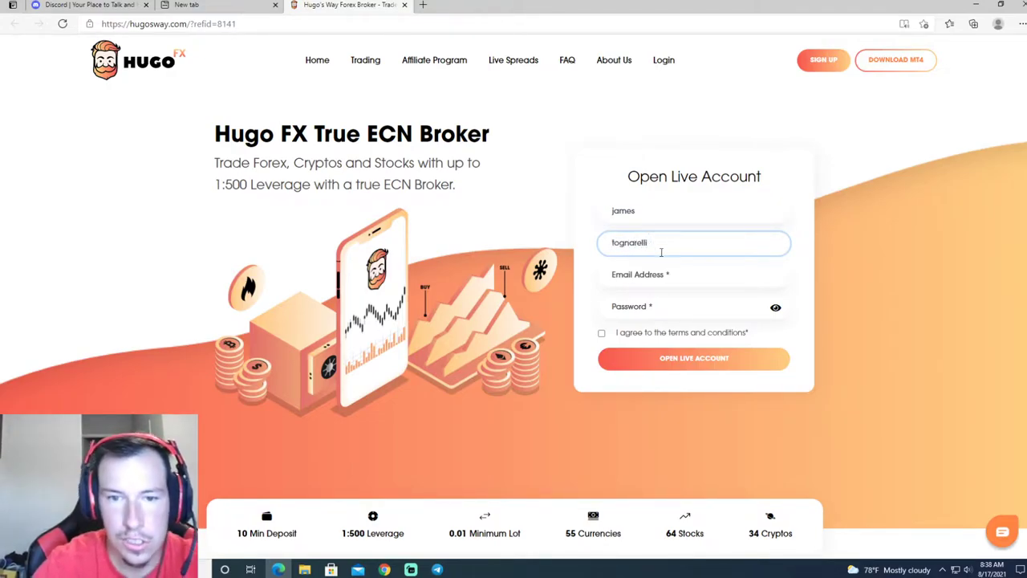
- Start the email field and check the Google account address before returning to the form
{"action": "left_click", "coordinate": [693, 274]}
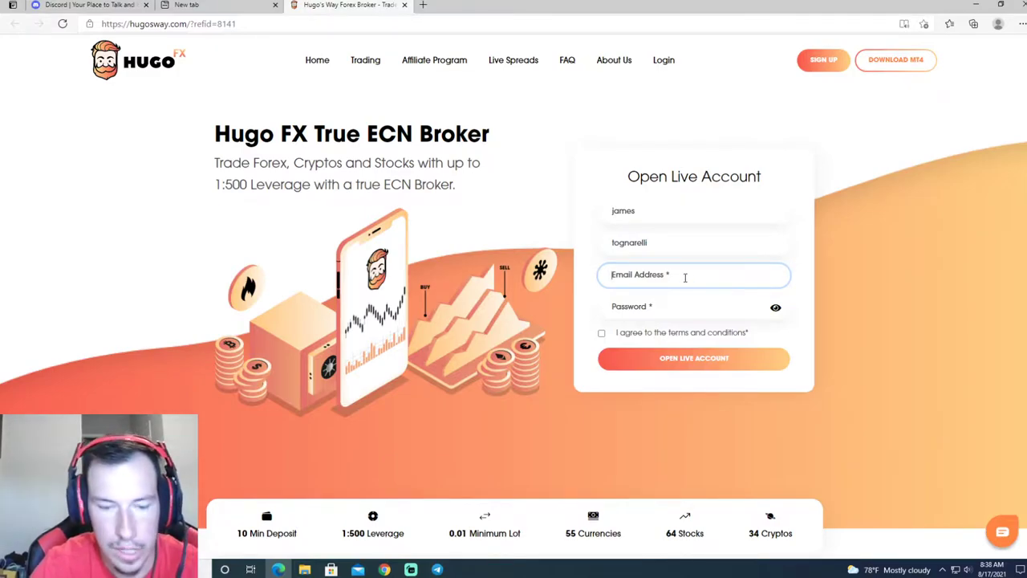
{"action": "type", "text": "vv"}
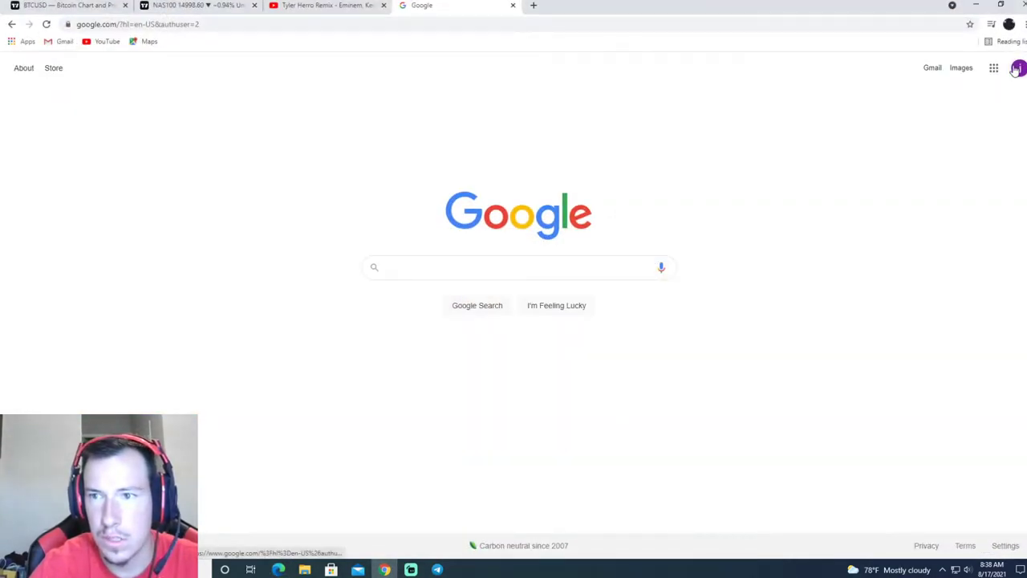
{"action": "left_click", "coordinate": [1017, 68]}
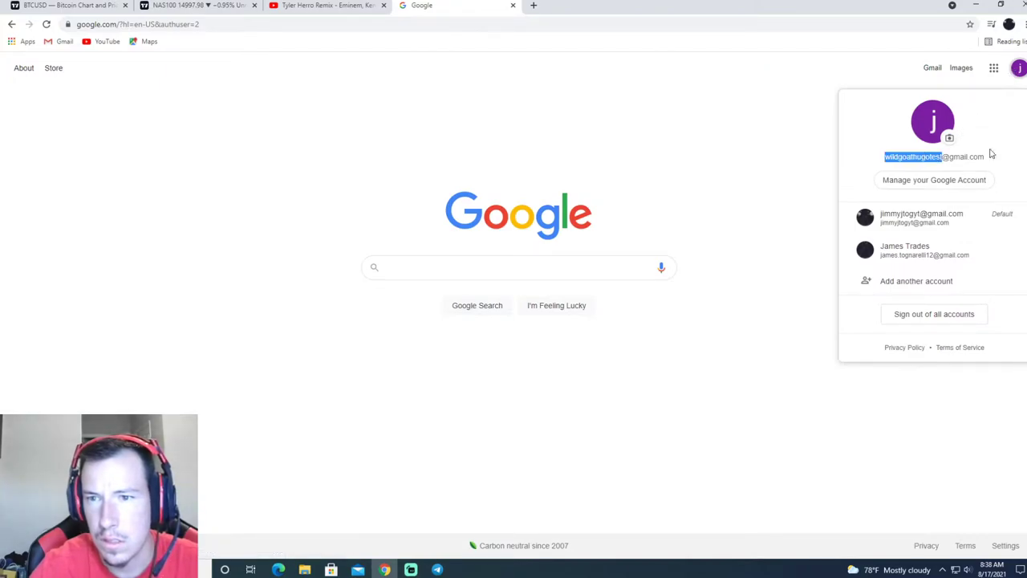
{"action": "mouse_move", "coordinate": [984, 29]}
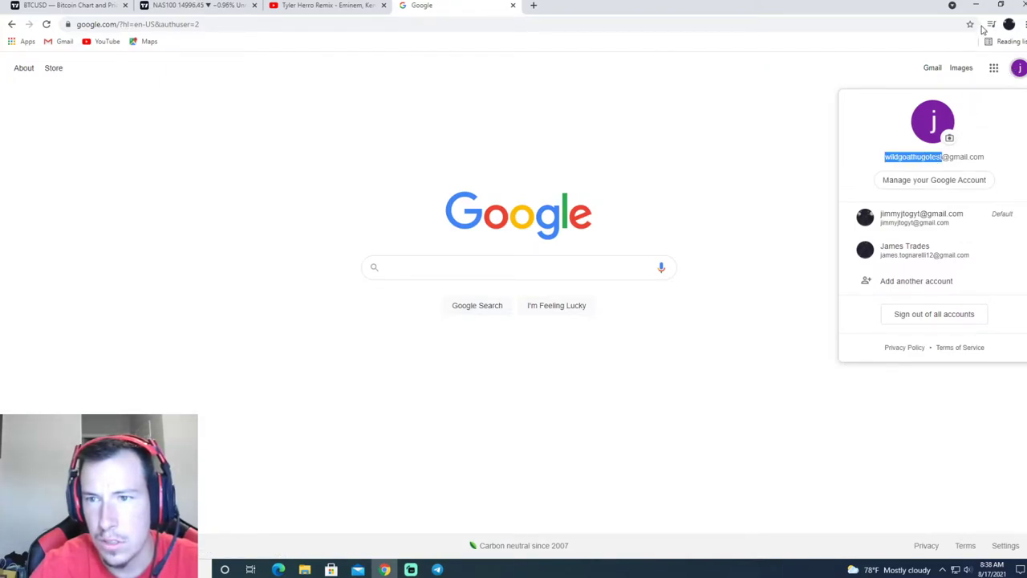
{"action": "left_click", "coordinate": [350, 4]}
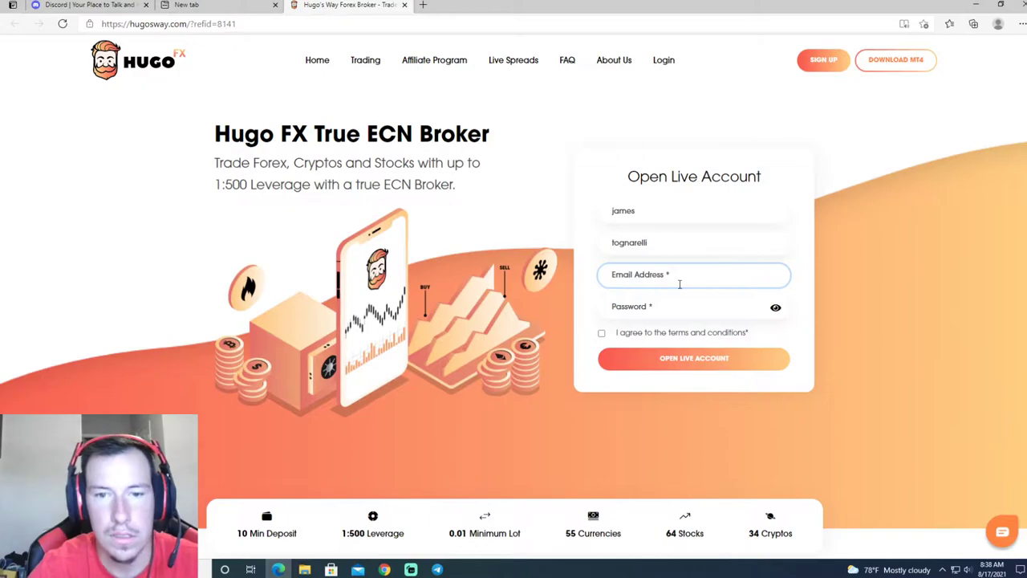
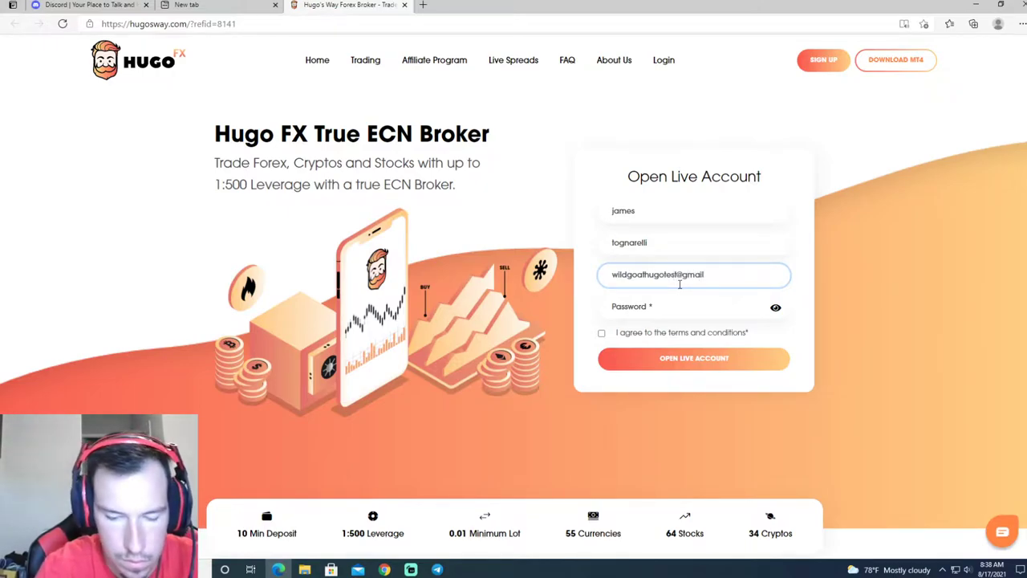
- Enter the Gmail address and password, accept the terms and submit Open Live Account
{"action": "left_click", "coordinate": [693, 306]}
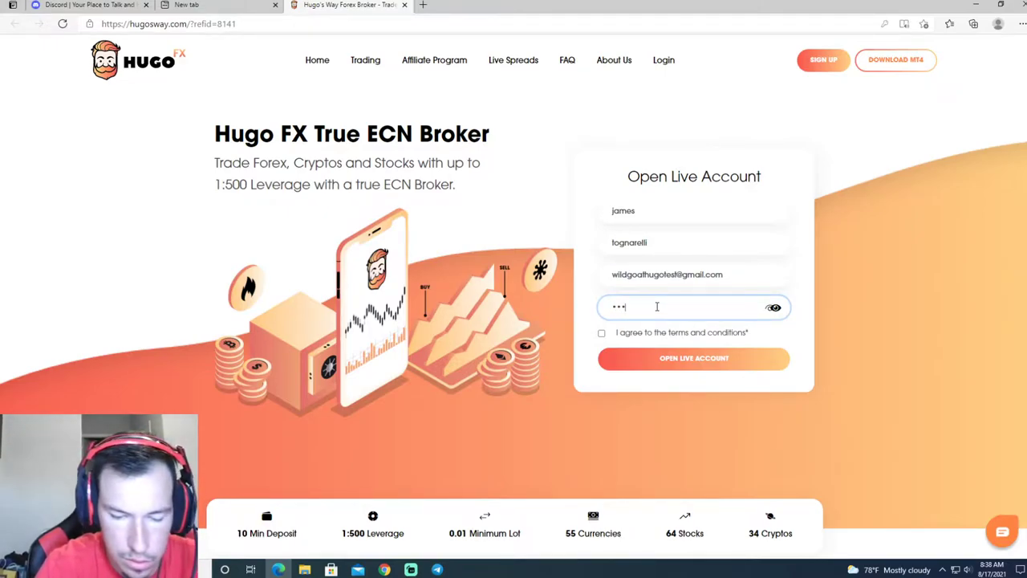
{"action": "type", "text": "password"}
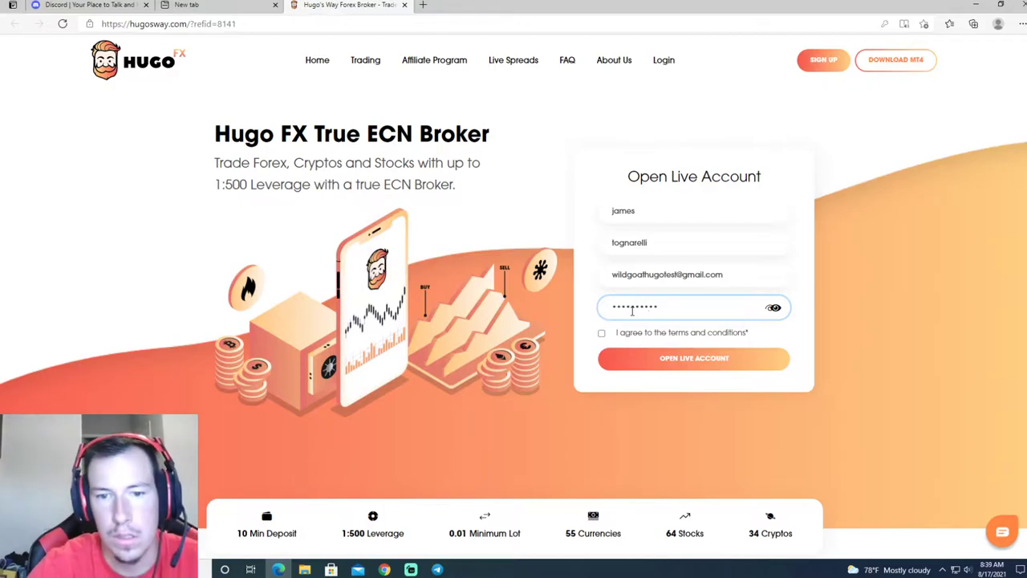
{"action": "left_click", "coordinate": [710, 333]}
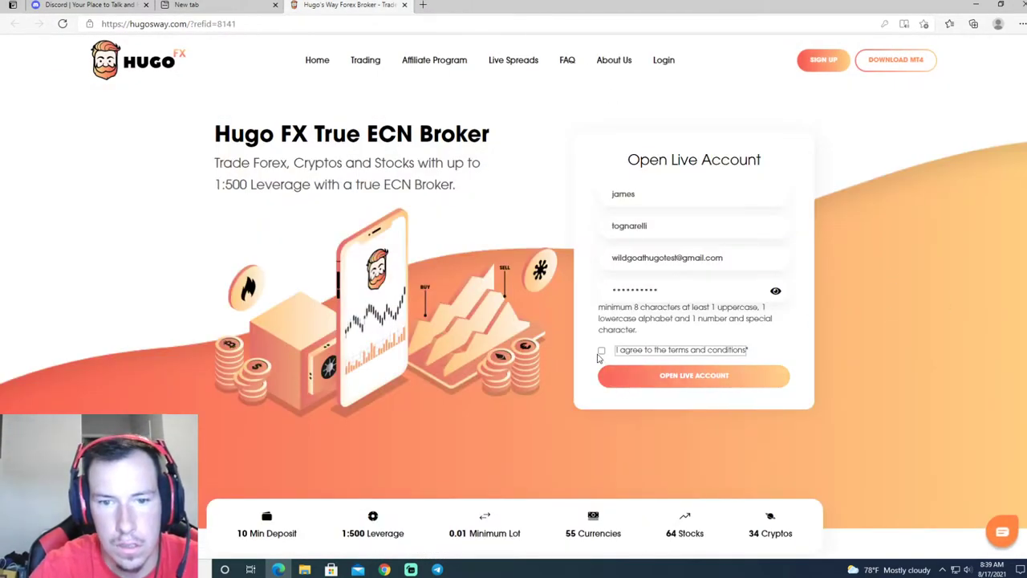
{"action": "left_click", "coordinate": [600, 350]}
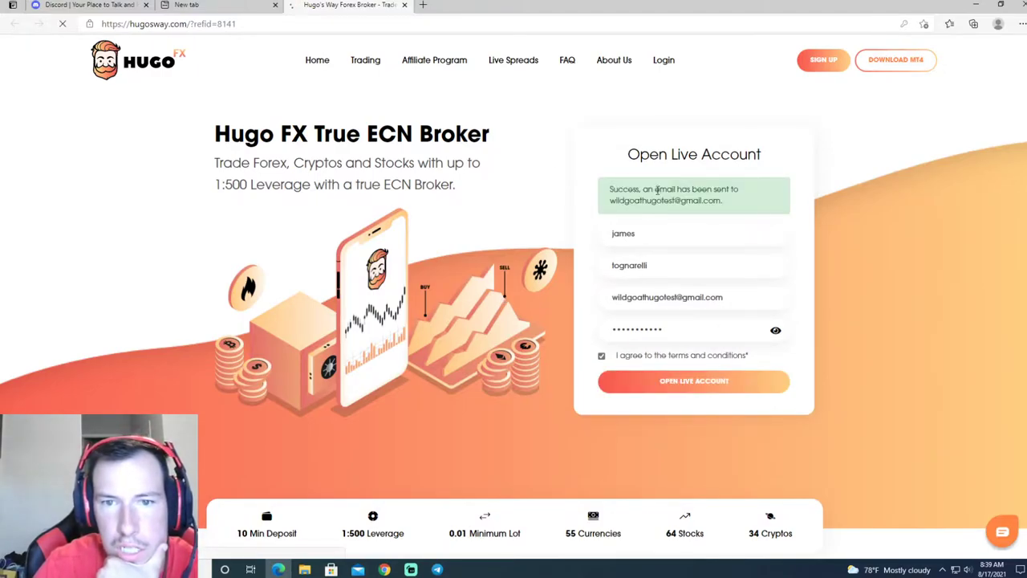
{"action": "left_click", "coordinate": [694, 380]}
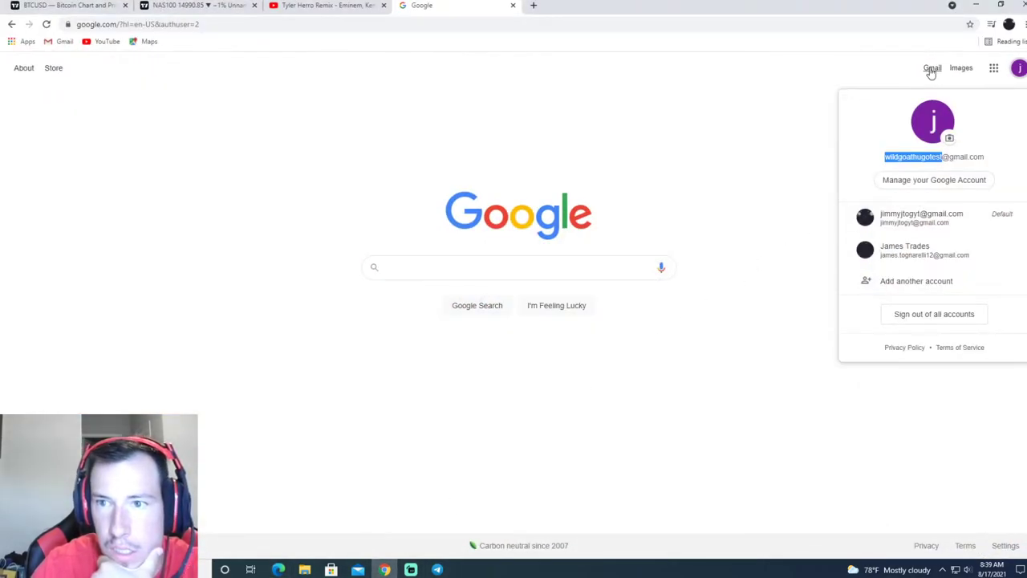
- From Gmail, follow the Complete Sign Up link in the Welcome to Hugo's Way email
{"action": "left_click", "coordinate": [340, 228]}
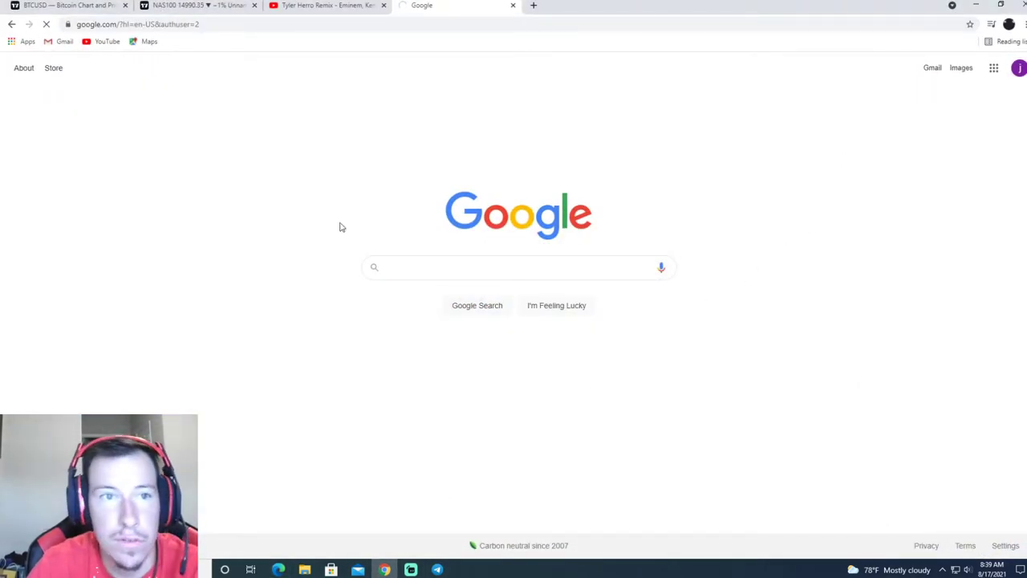
{"action": "mouse_move", "coordinate": [663, 202]}
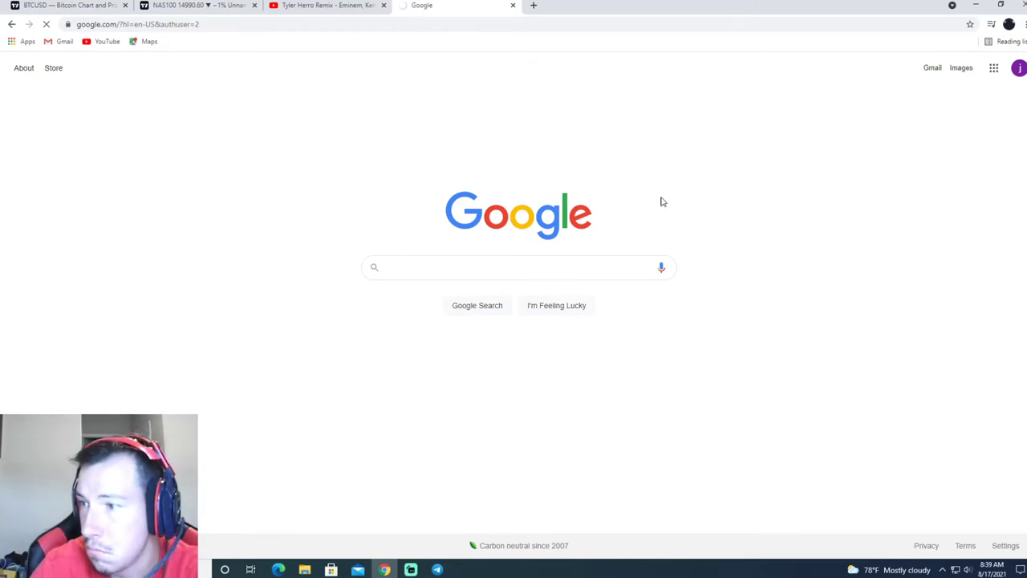
{"action": "mouse_move", "coordinate": [234, 56]}
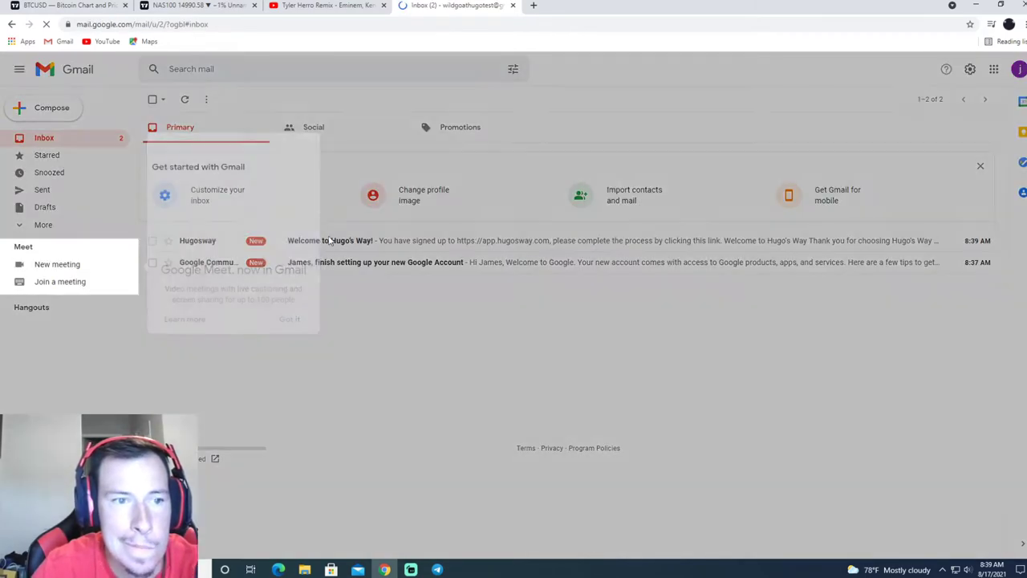
{"action": "left_click", "coordinate": [330, 241]}
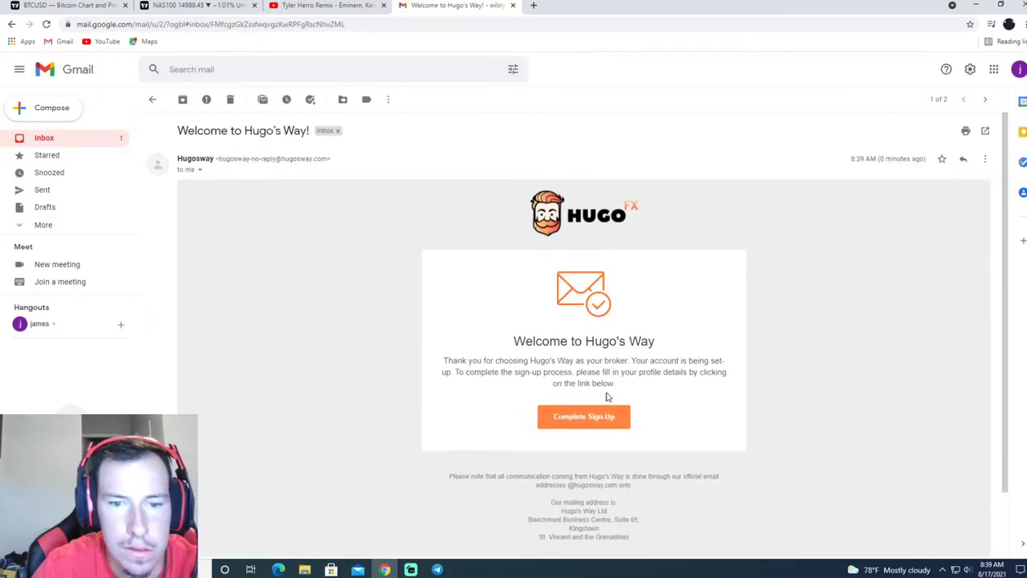
{"action": "left_click", "coordinate": [585, 416]}
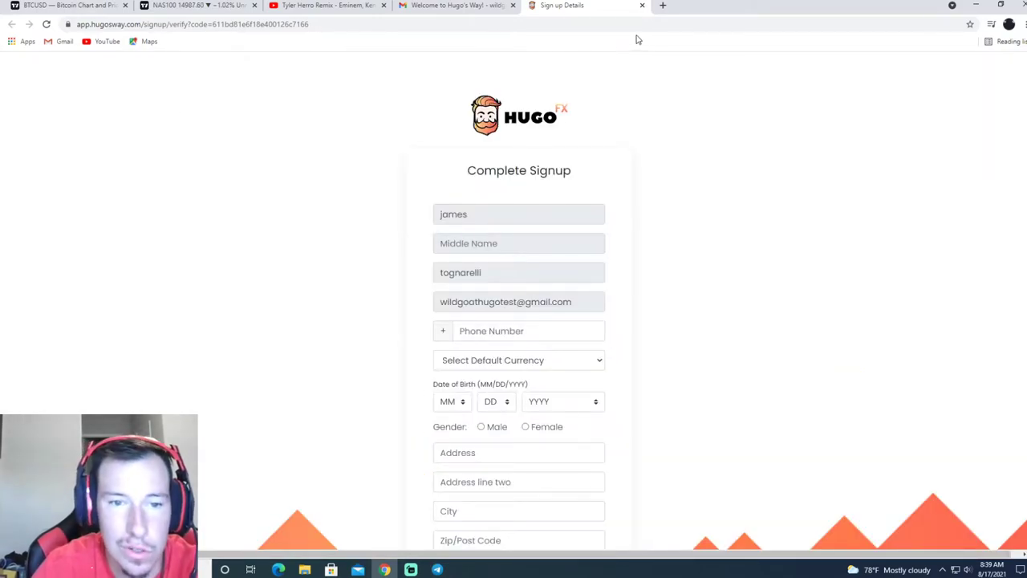
- Look over the Complete Signup form and switch back to the Gmail welcome email
{"action": "scroll", "scroll_direction": "down", "scroll_amount": 3}
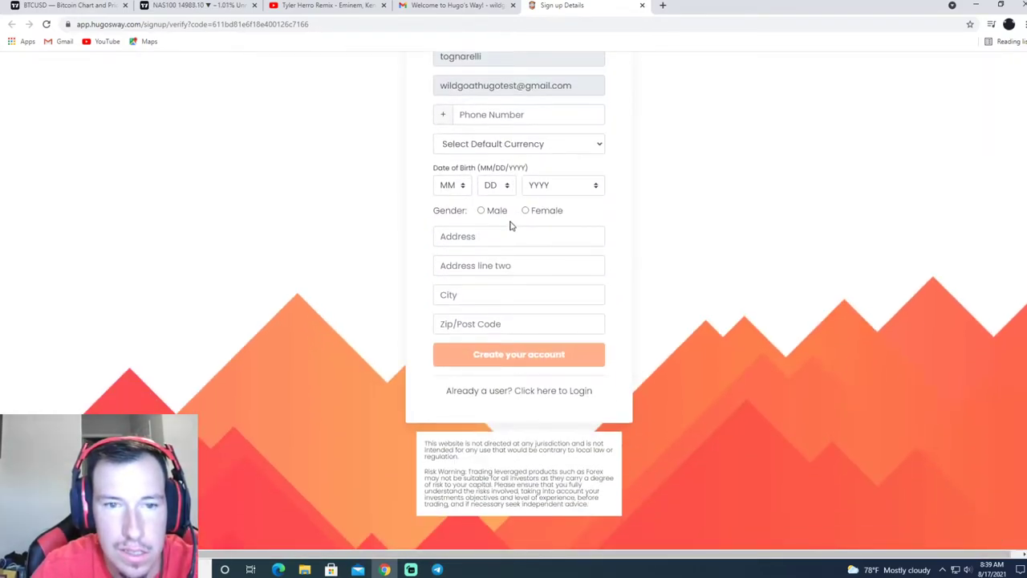
{"action": "scroll", "scroll_direction": "up", "scroll_amount": 3}
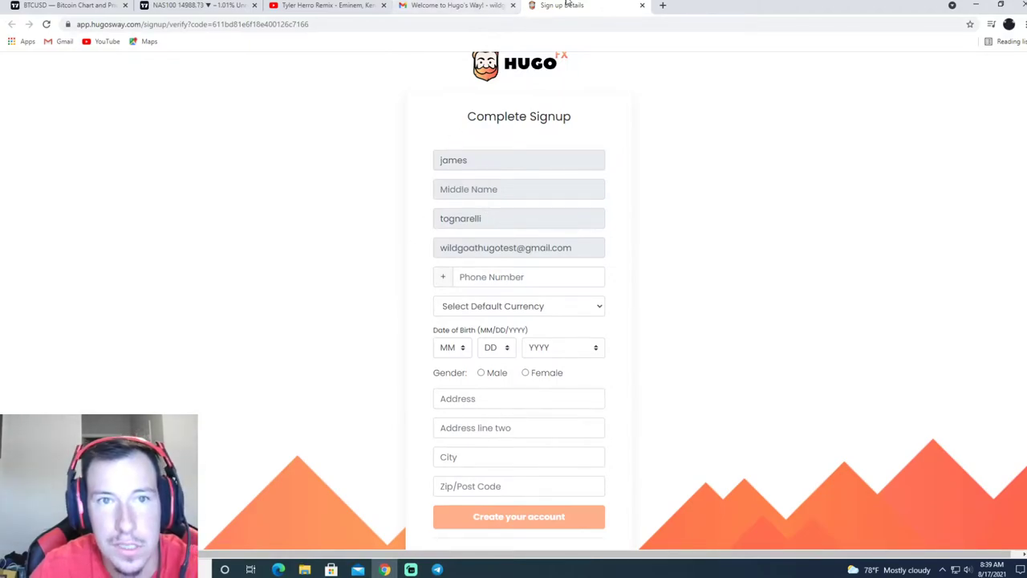
{"action": "left_click", "coordinate": [456, 7]}
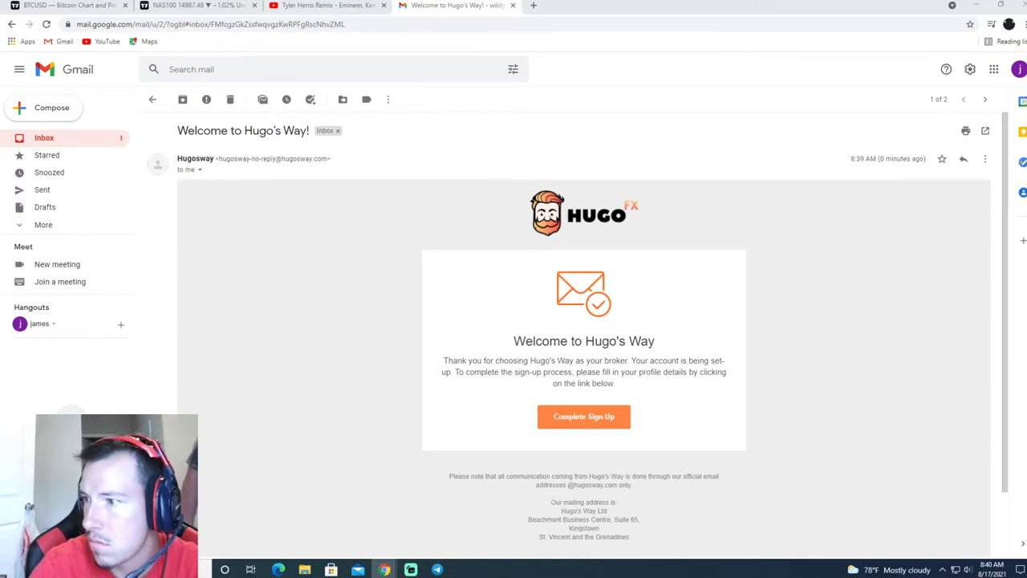
{"action": "left_click", "coordinate": [585, 417]}
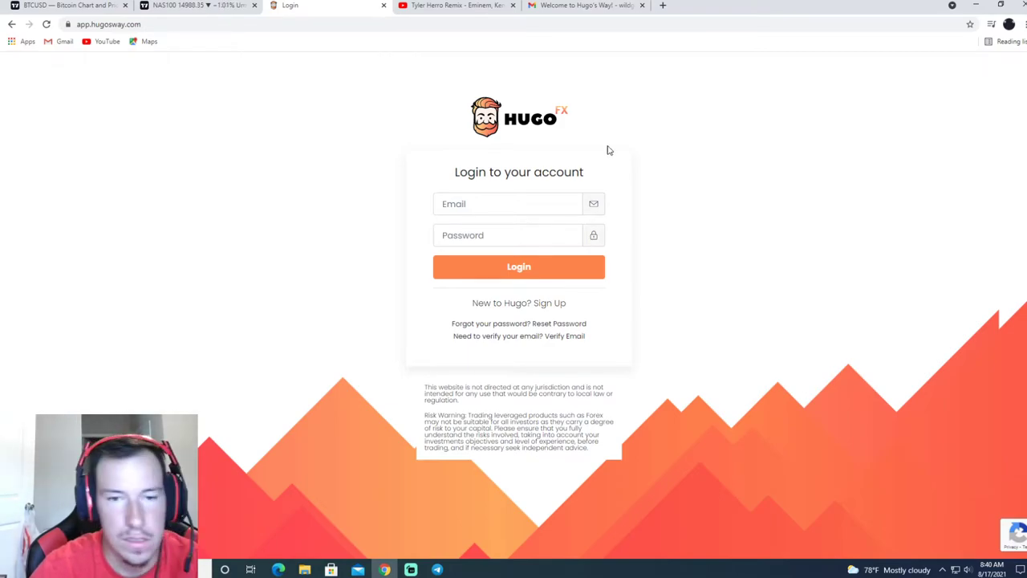
{"action": "left_click", "coordinate": [507, 202]}
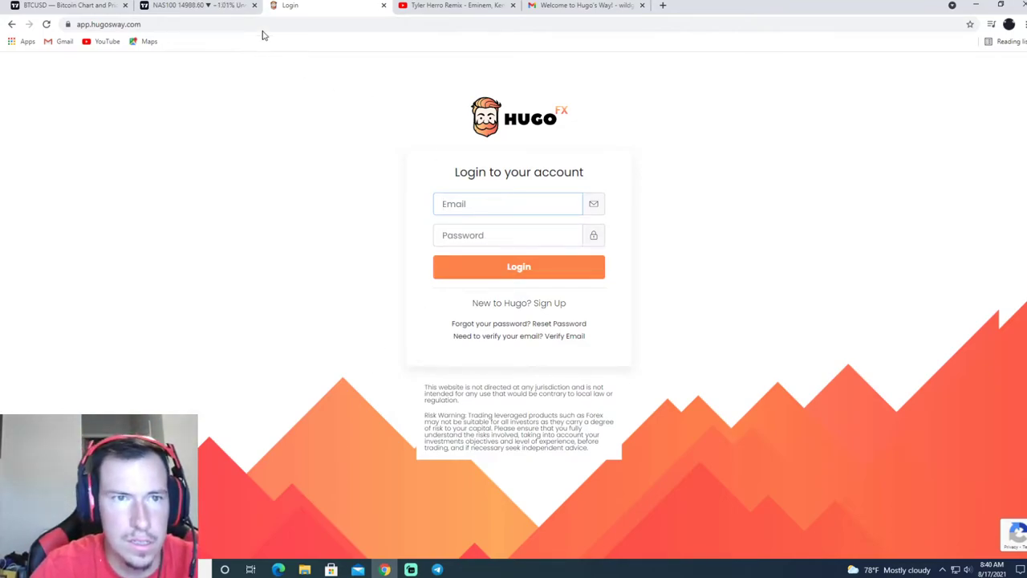
{"action": "left_click", "coordinate": [586, 6]}
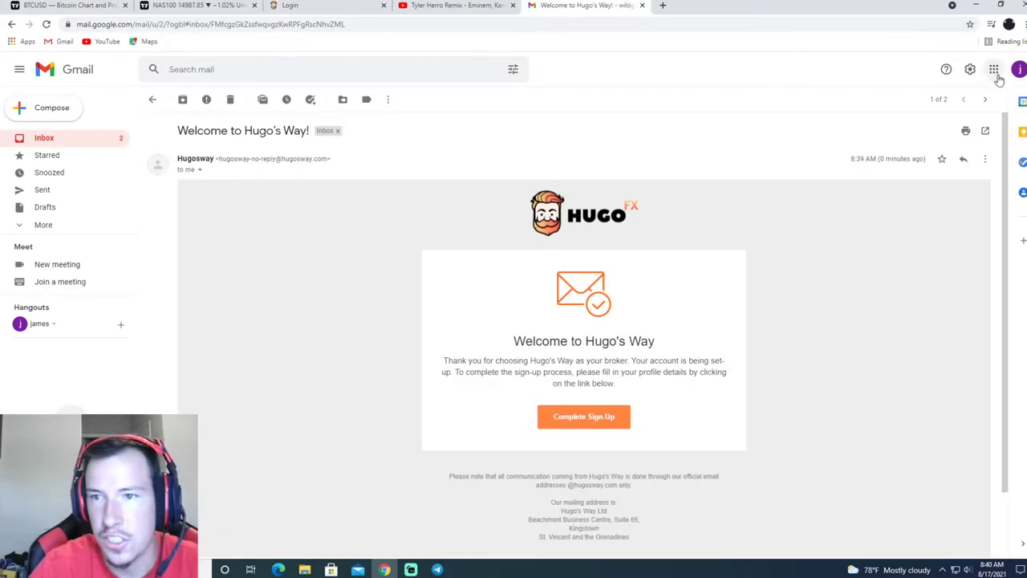
{"action": "left_click", "coordinate": [1018, 69]}
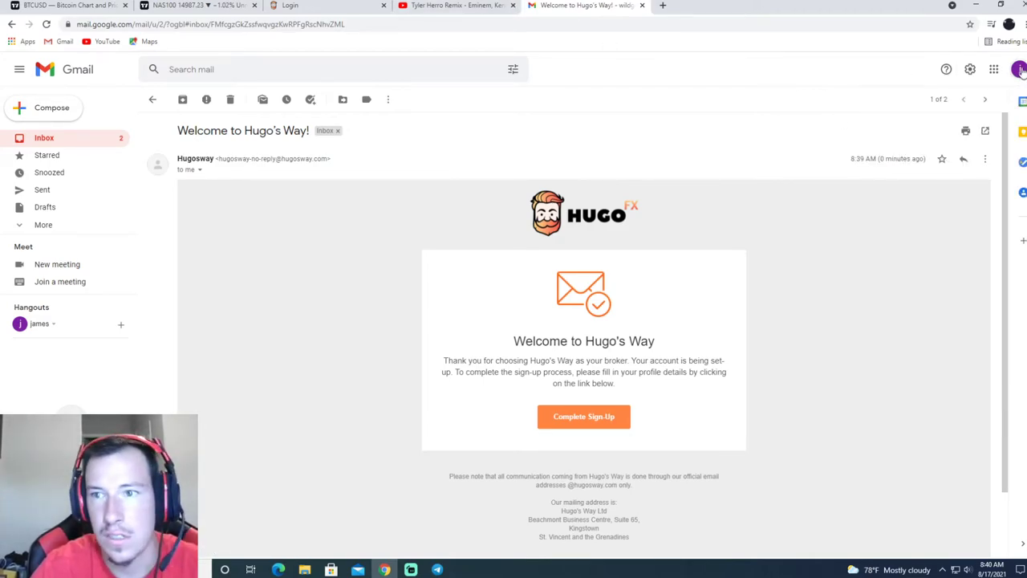
{"action": "left_click", "coordinate": [1021, 69]}
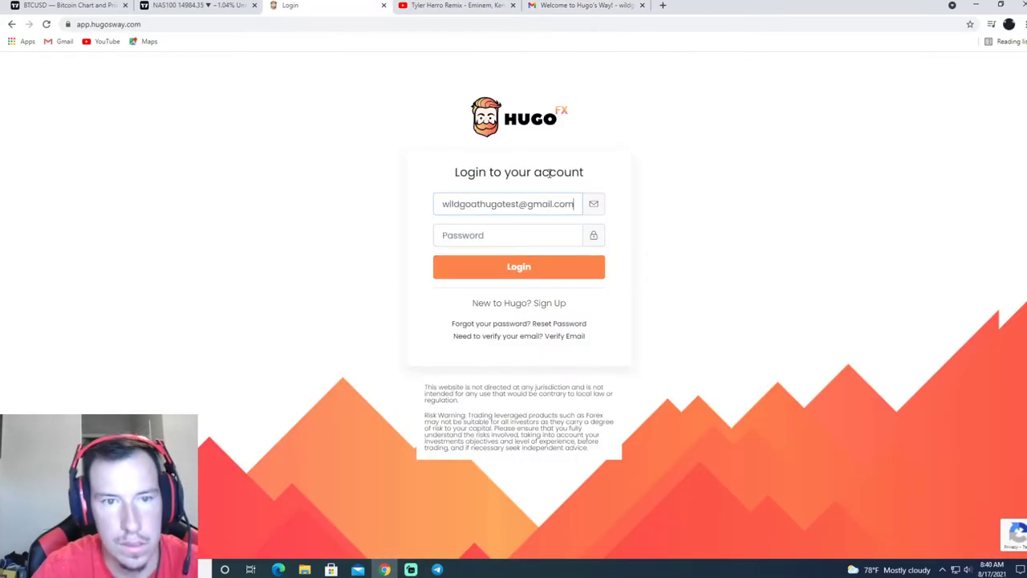
- Log in to Hugo's Way with the account password and load the Dashboard
{"action": "left_click", "coordinate": [508, 234]}
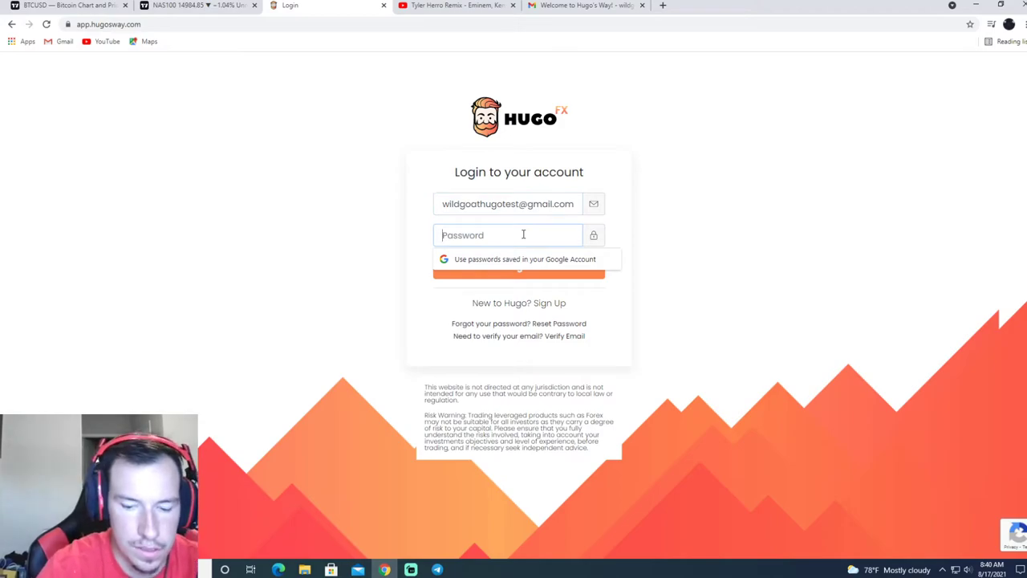
{"action": "type", "text": "password"}
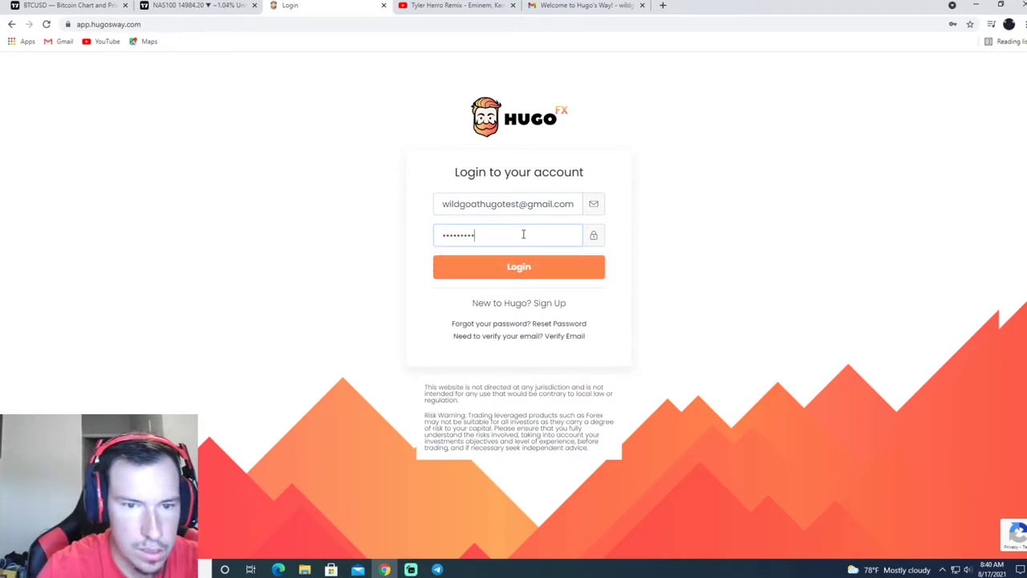
{"action": "left_click", "coordinate": [518, 267]}
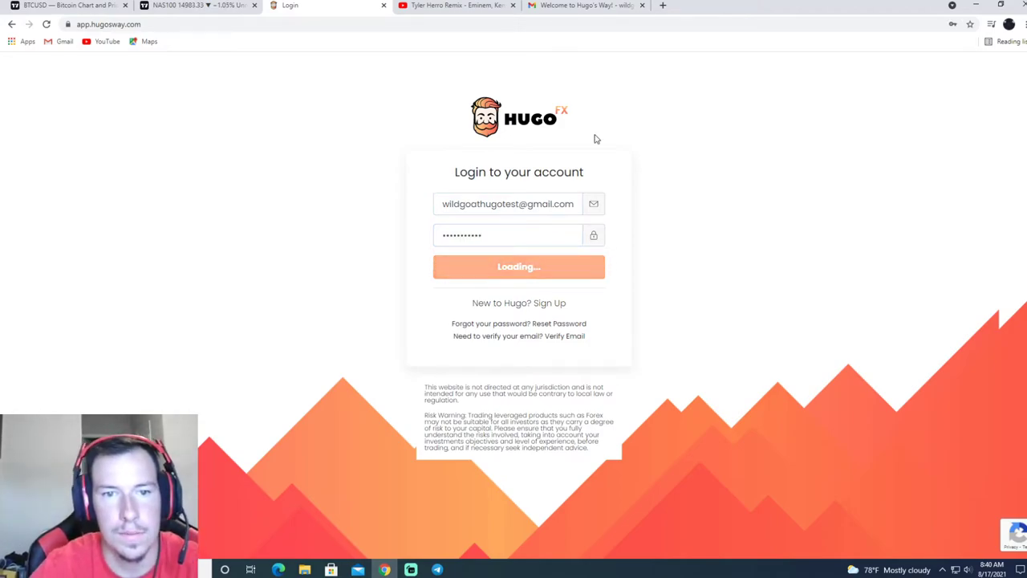
{"action": "mouse_move", "coordinate": [347, 228]}
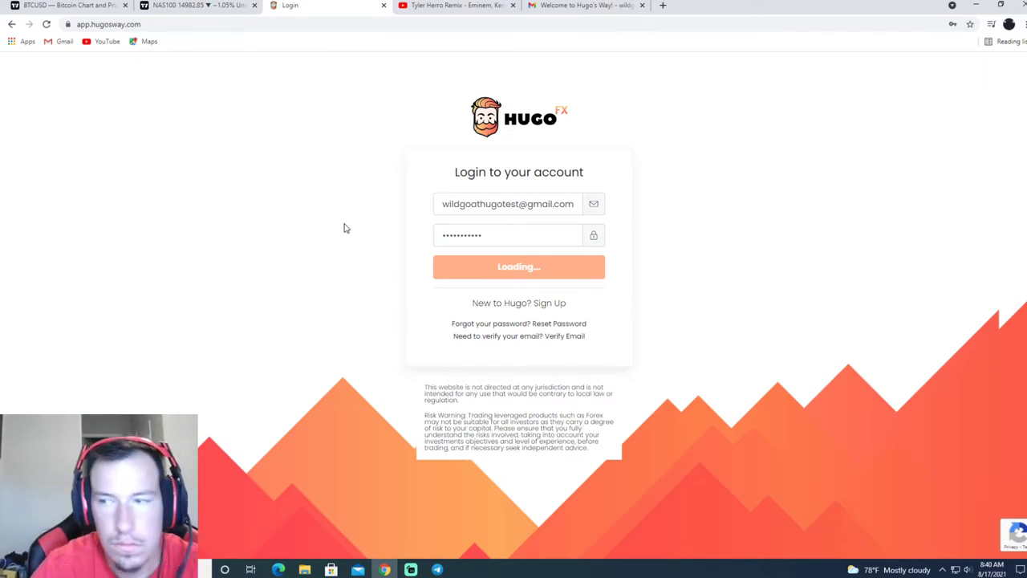
{"action": "left_click", "coordinate": [518, 267]}
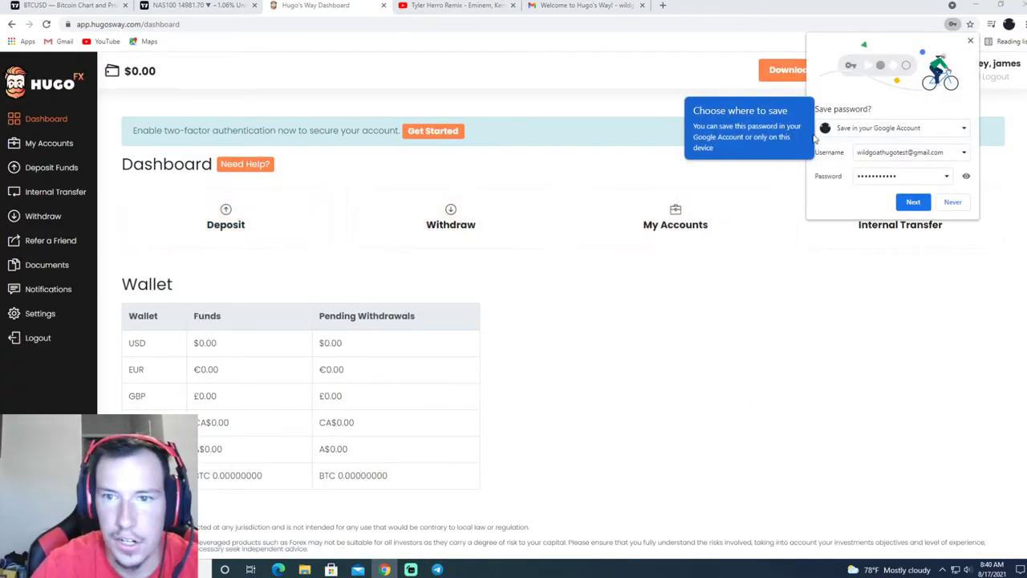
- Decline Chrome's save-password and Google Account prompts over the Dashboard
{"action": "left_click", "coordinate": [912, 203]}
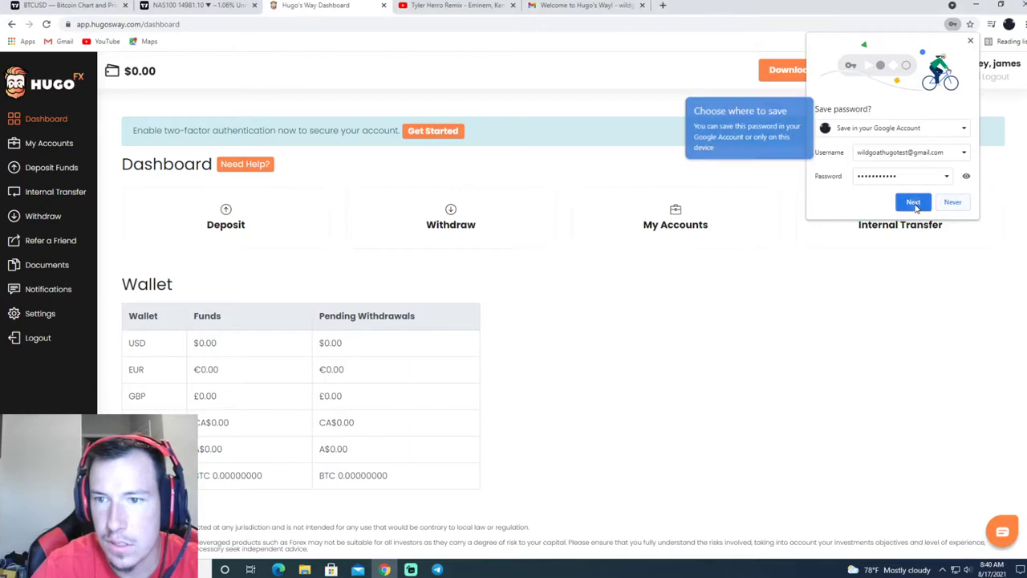
{"action": "left_click", "coordinate": [912, 203]}
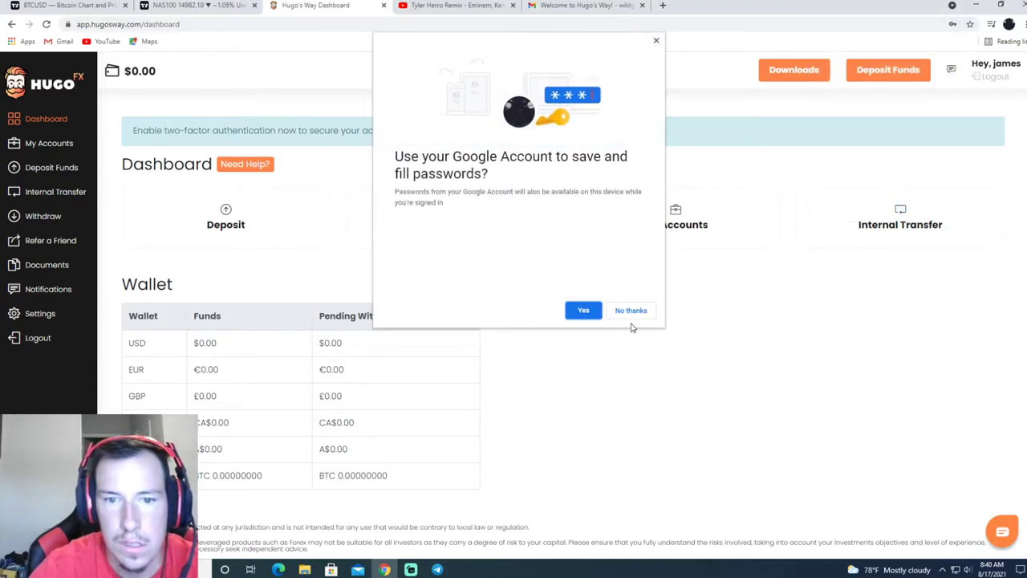
{"action": "left_click", "coordinate": [631, 312]}
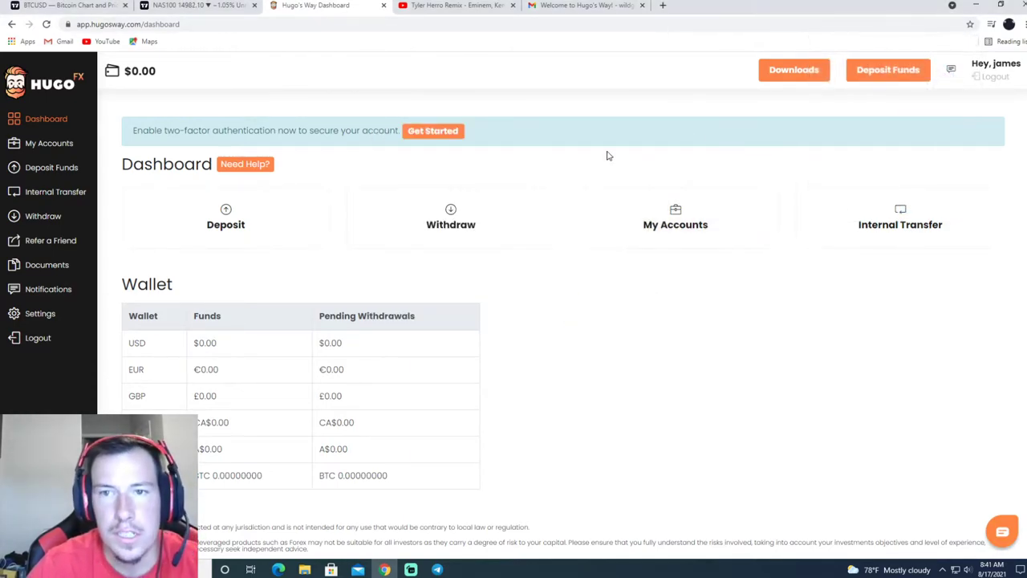
{"action": "scroll", "scroll_direction": "down", "scroll_amount": 3}
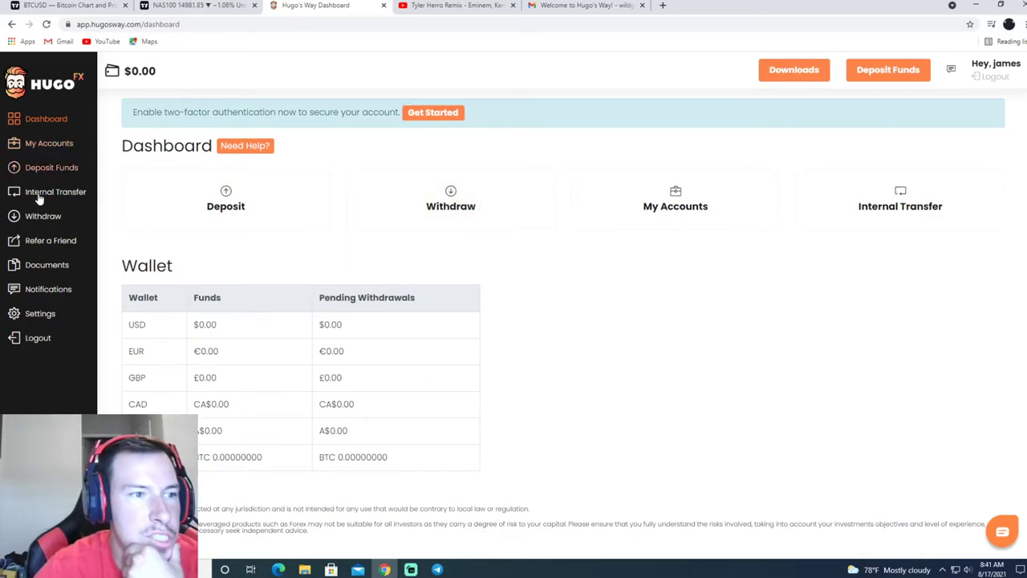
- Go to My Accounts, Deposit Funds and choose Bitcoin as the deposit type
{"action": "left_click", "coordinate": [49, 142]}
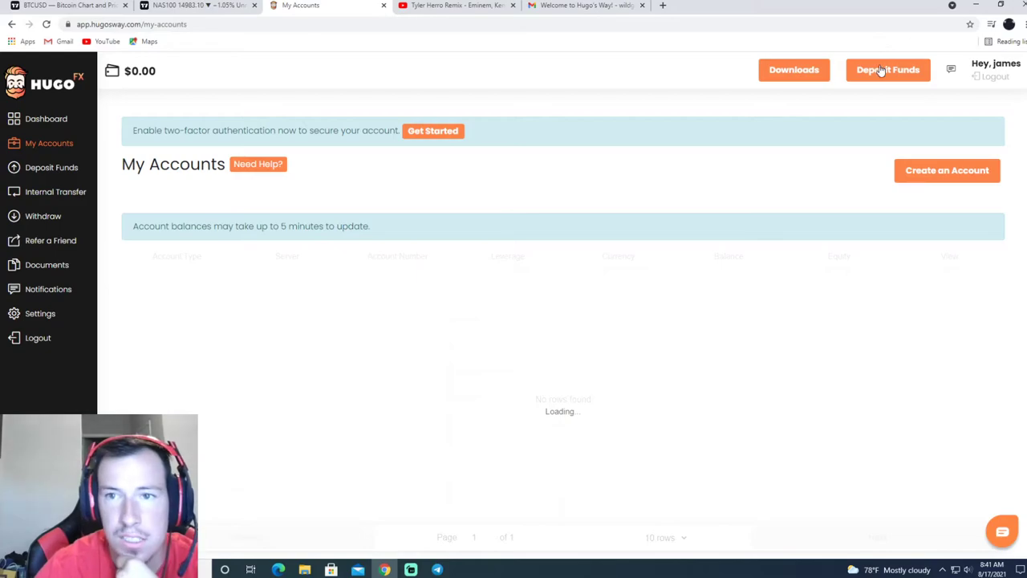
{"action": "left_click", "coordinate": [888, 71]}
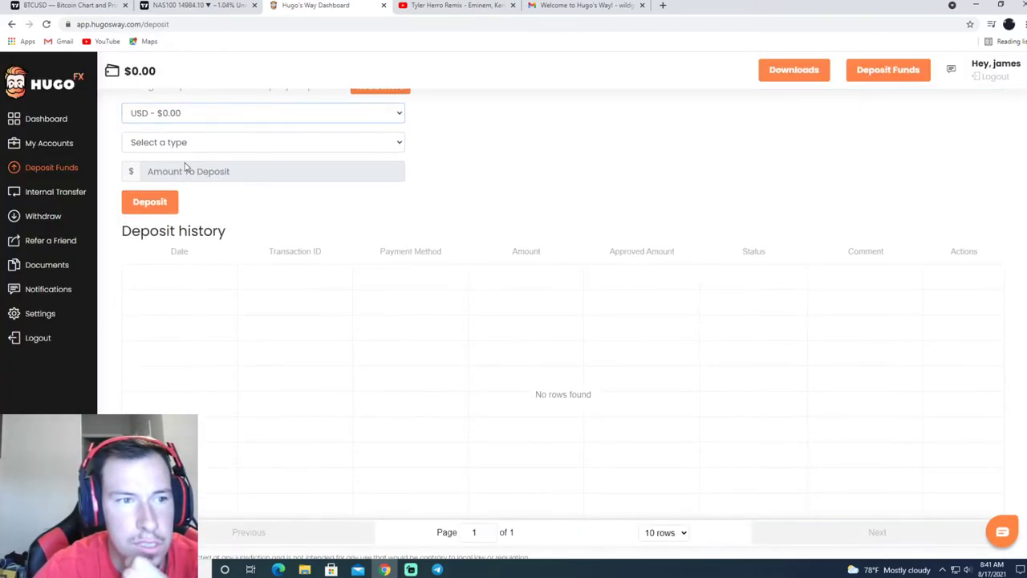
{"action": "left_click", "coordinate": [263, 142]}
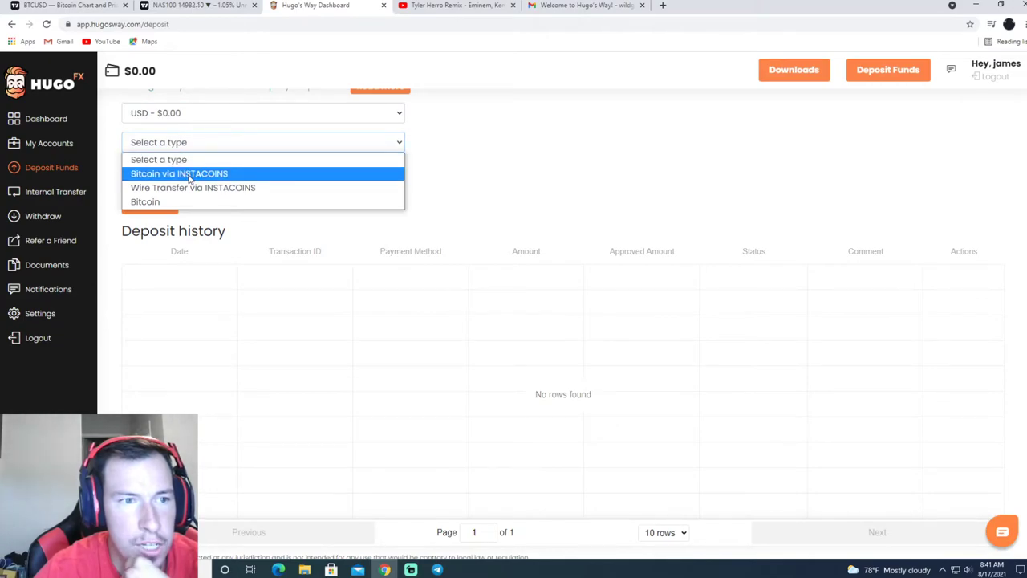
{"action": "left_click", "coordinate": [144, 202]}
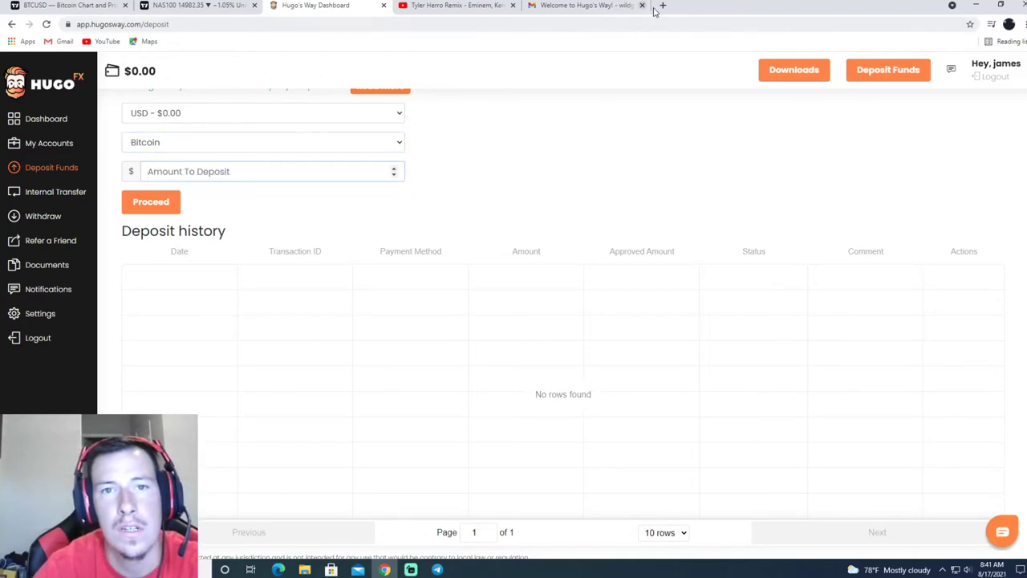
- Load coinbase.com in a new tab, then switch to the Gmail tab
{"action": "left_click", "coordinate": [661, 7]}
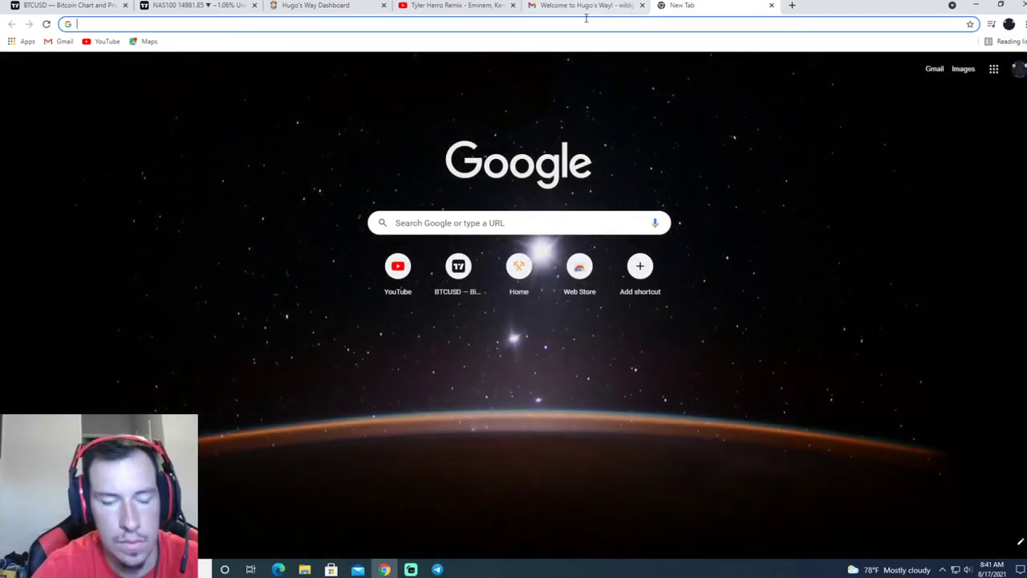
{"action": "type", "text": "coinbase.com"}
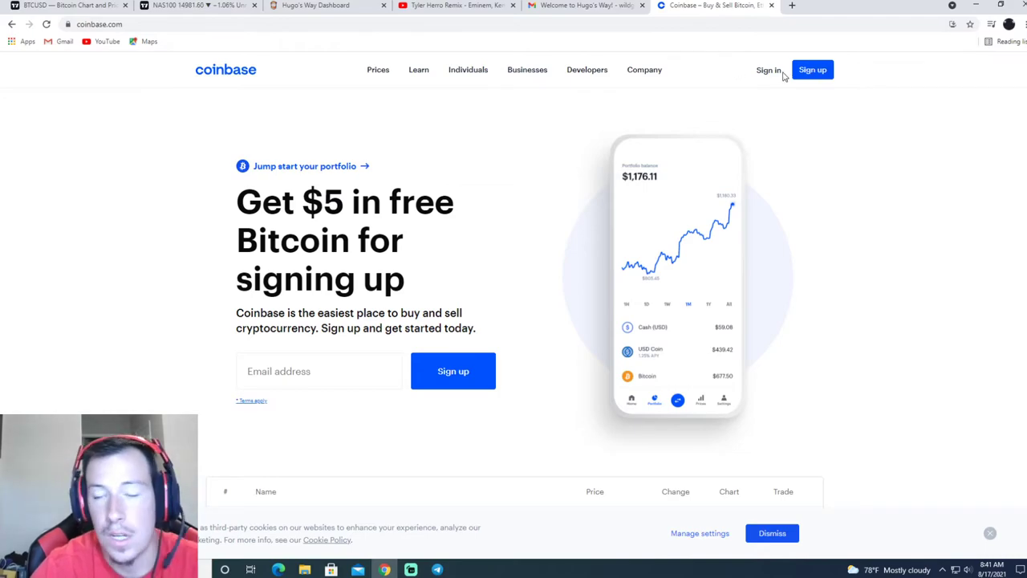
{"action": "left_click", "coordinate": [585, 7]}
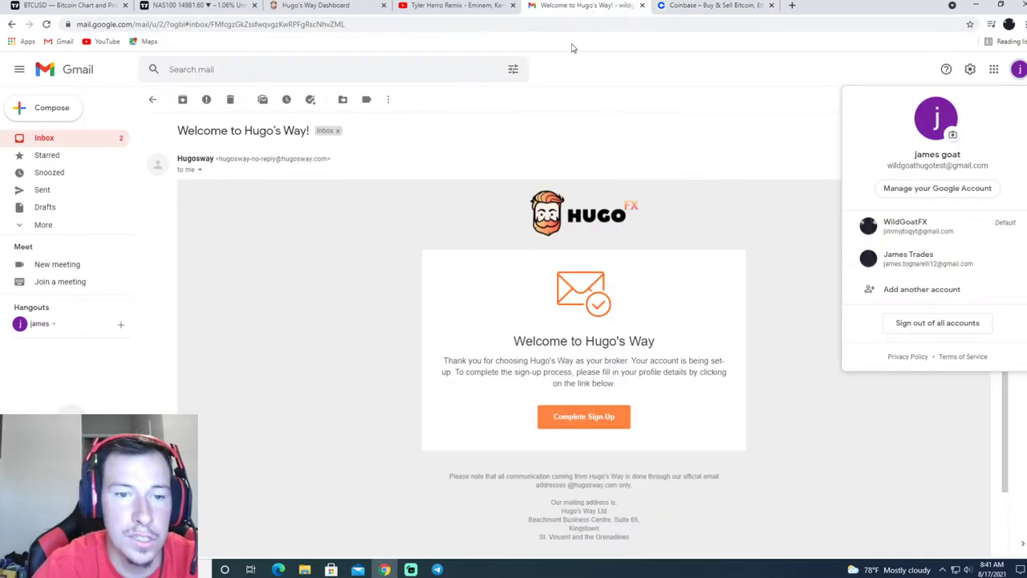
- Submit a $100 Bitcoin deposit to the USD wallet, now awaiting approval
{"action": "left_click", "coordinate": [327, 7]}
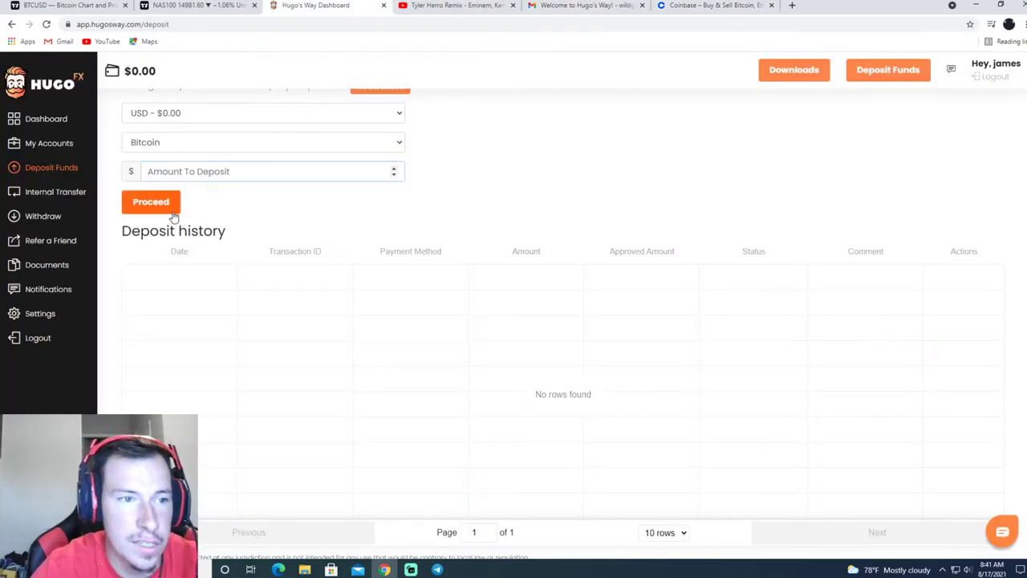
{"action": "left_click", "coordinate": [151, 202]}
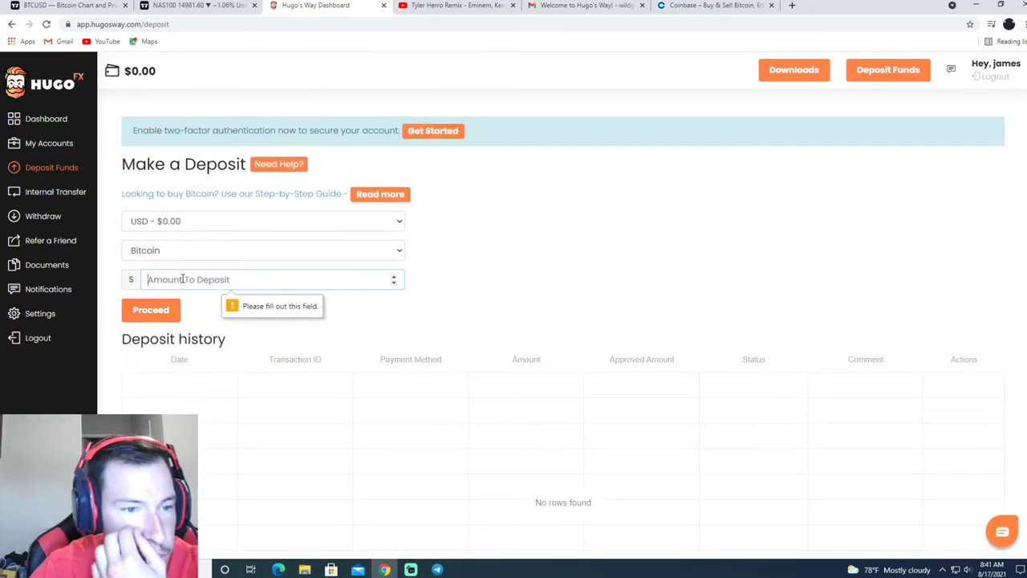
{"action": "type", "text": "100"}
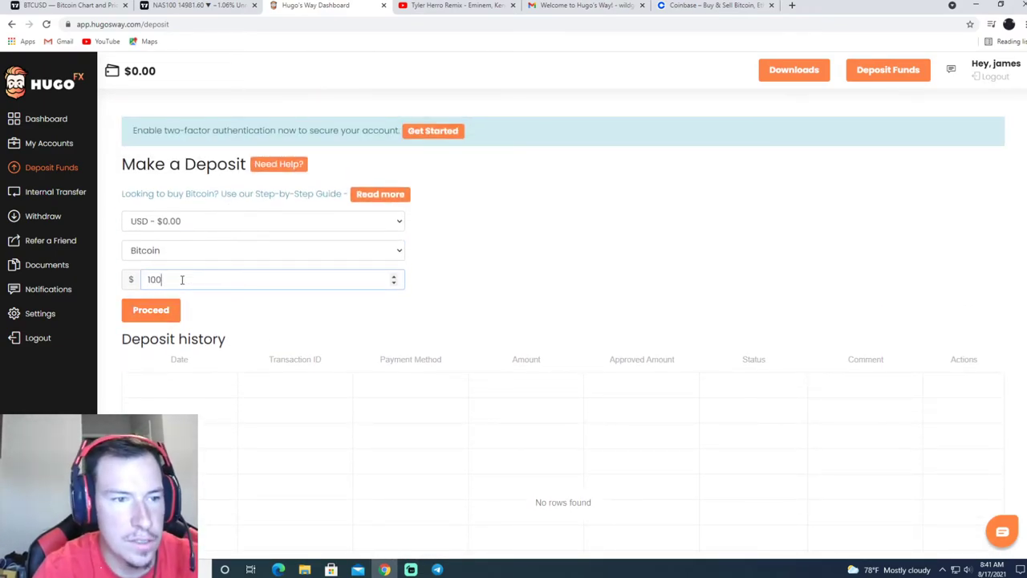
{"action": "left_click", "coordinate": [151, 310]}
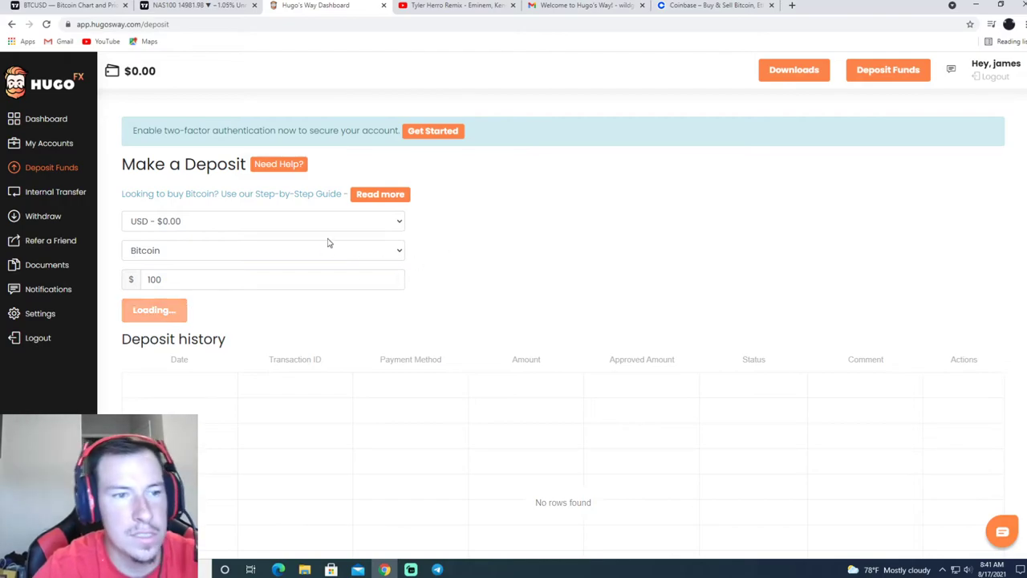
{"action": "left_click", "coordinate": [154, 310]}
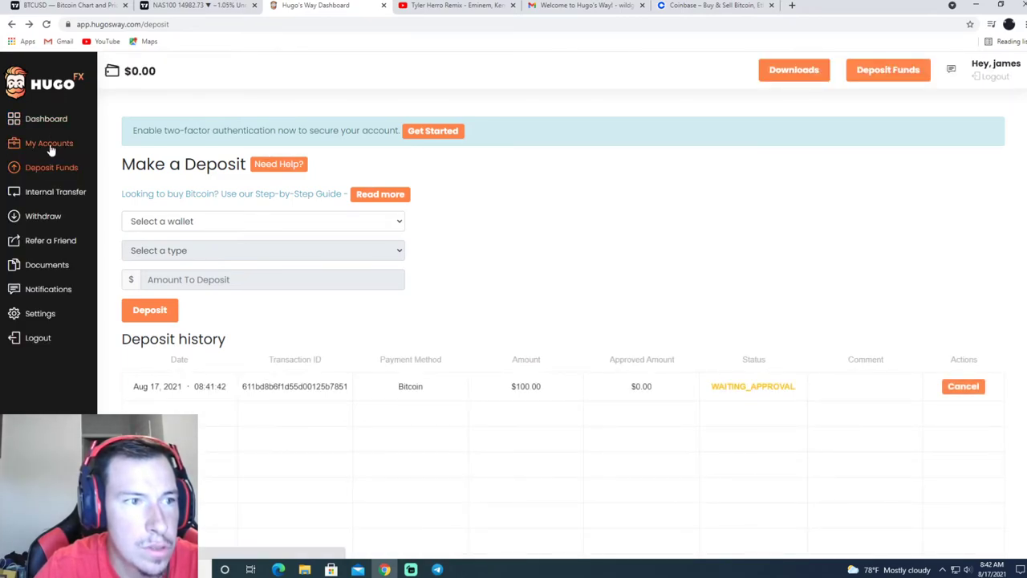
- Attempt to create a Hugo's Way MT4 ECN account in USD with leverage 500; funding error returned
{"action": "left_click", "coordinate": [48, 143]}
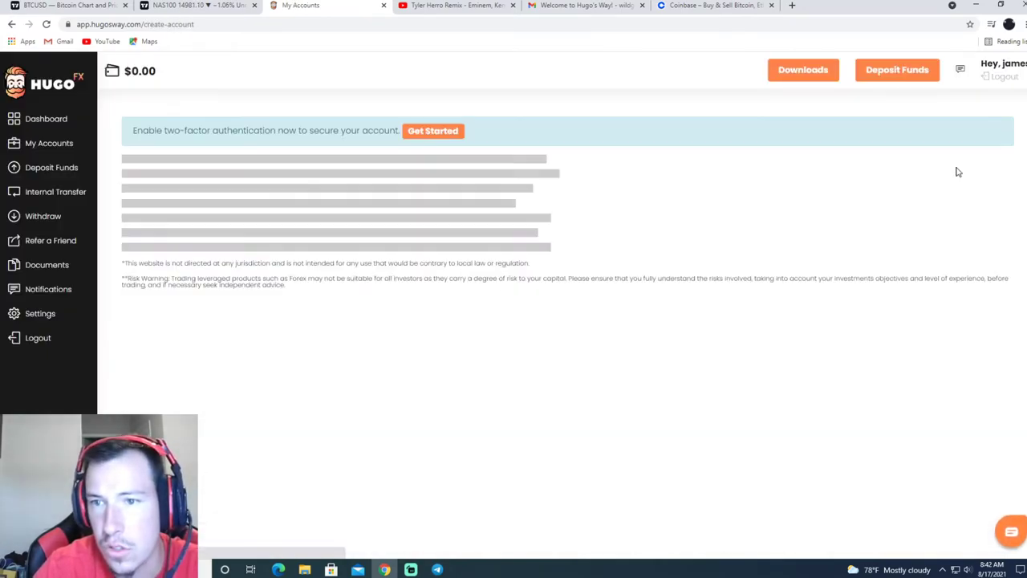
{"action": "left_click", "coordinate": [265, 234]}
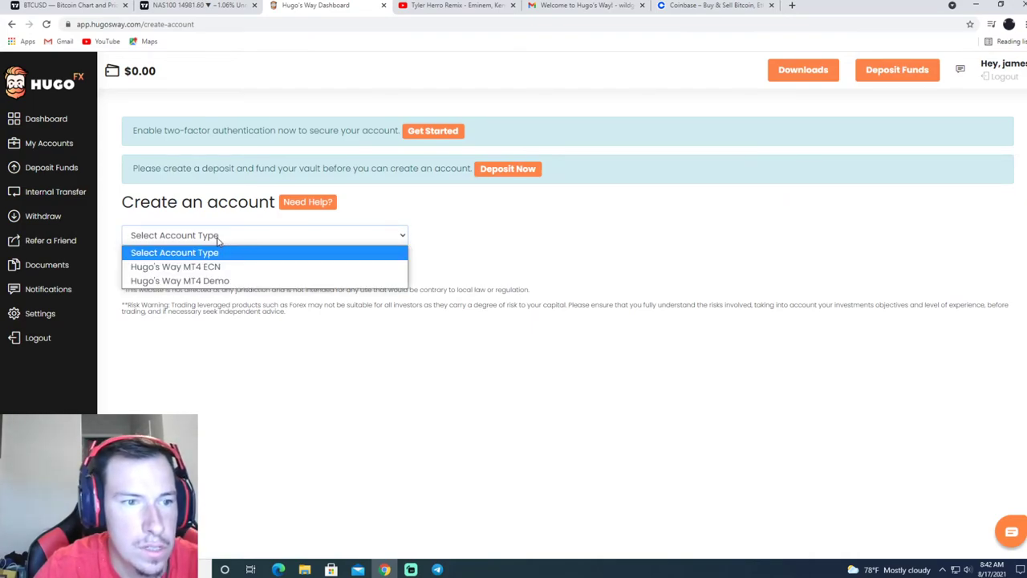
{"action": "left_click", "coordinate": [177, 267]}
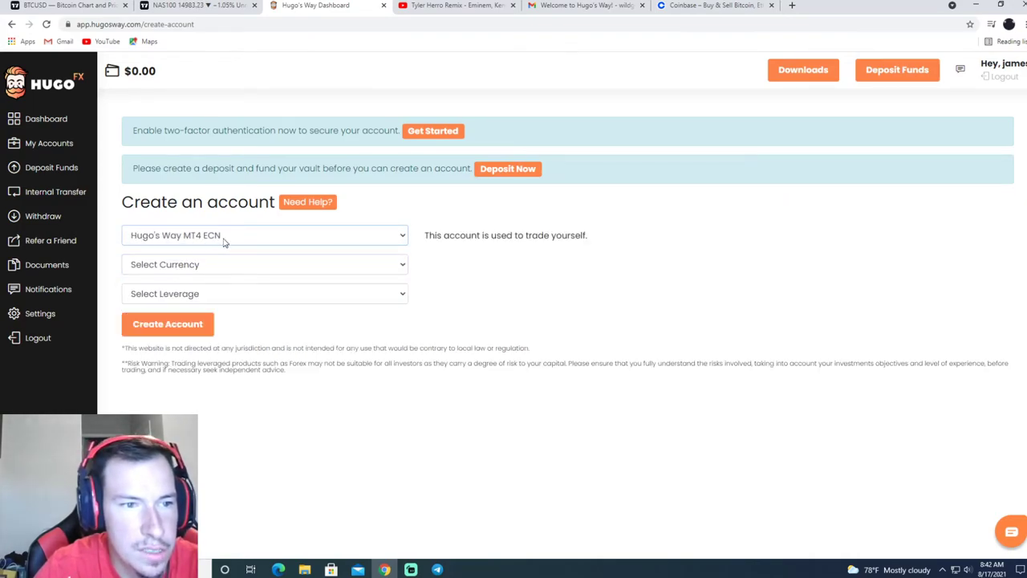
{"action": "left_click", "coordinate": [265, 263]}
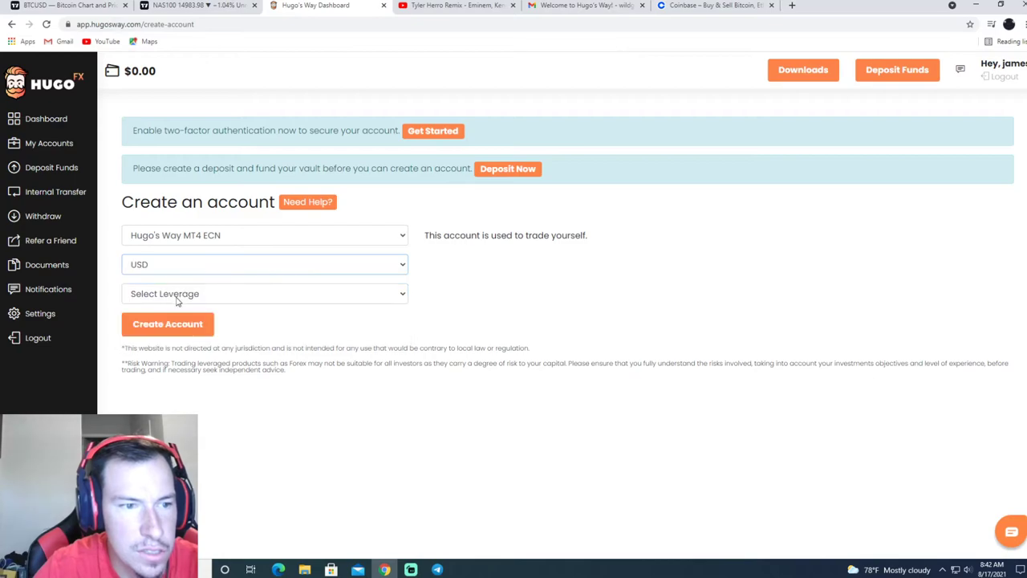
{"action": "left_click", "coordinate": [265, 292]}
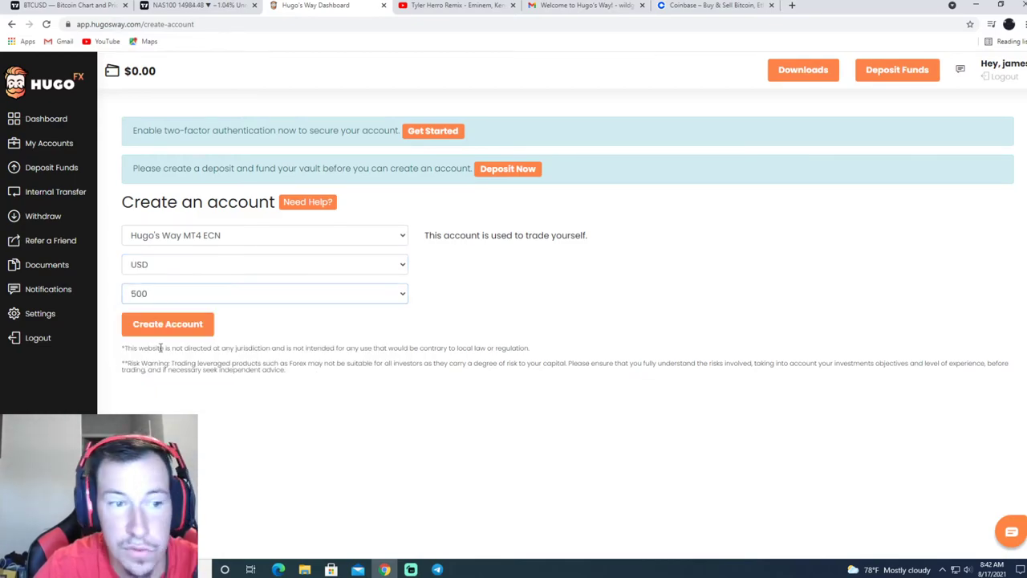
{"action": "left_click", "coordinate": [167, 324]}
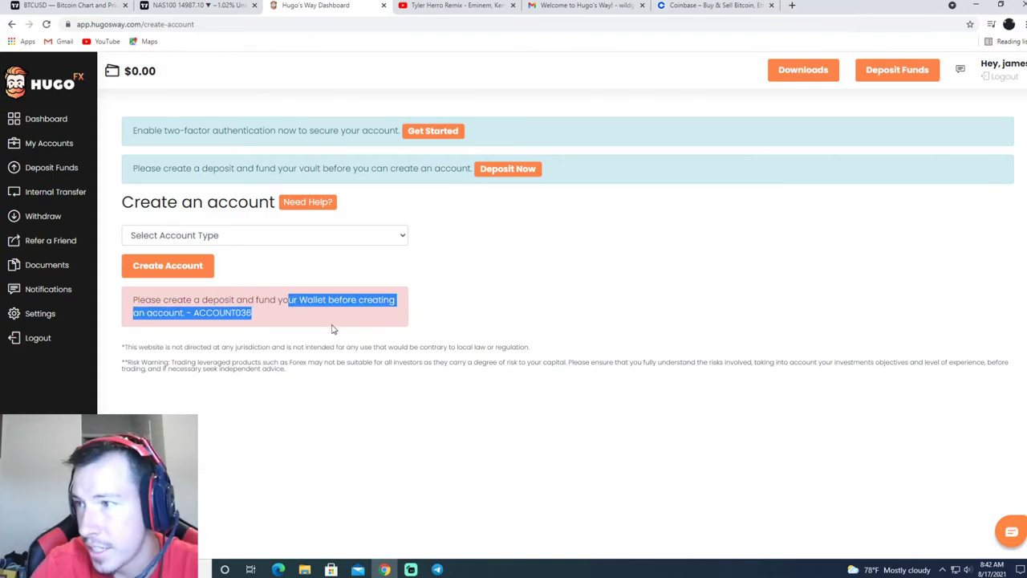
{"action": "left_click", "coordinate": [196, 312]}
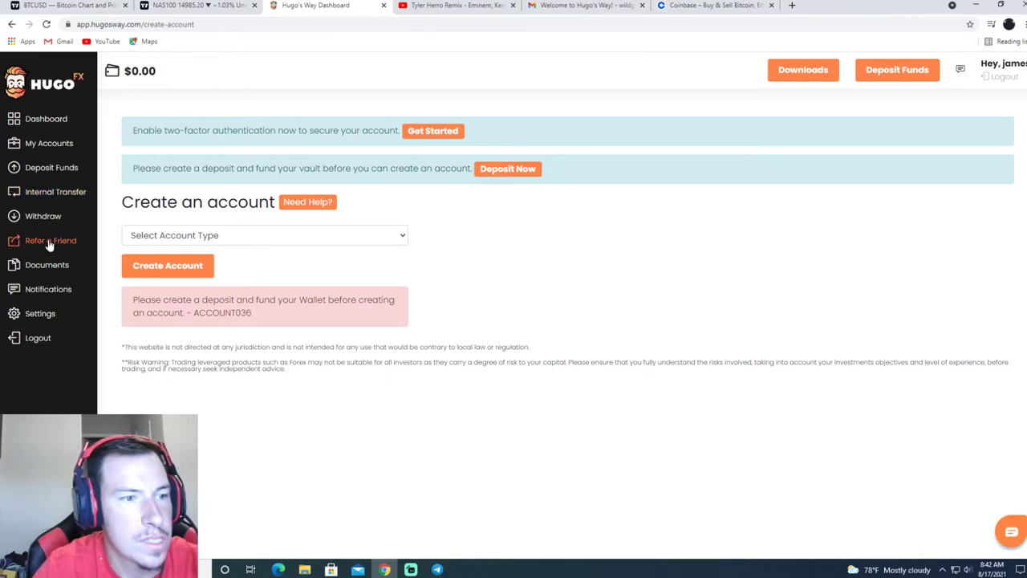
{"action": "mouse_move", "coordinate": [55, 223]}
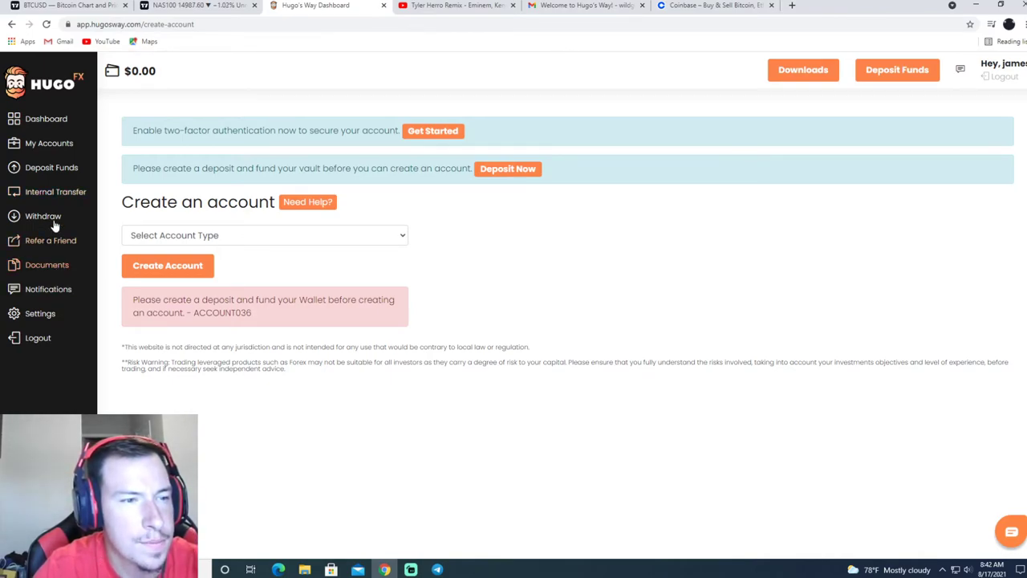
{"action": "mouse_move", "coordinate": [167, 266]}
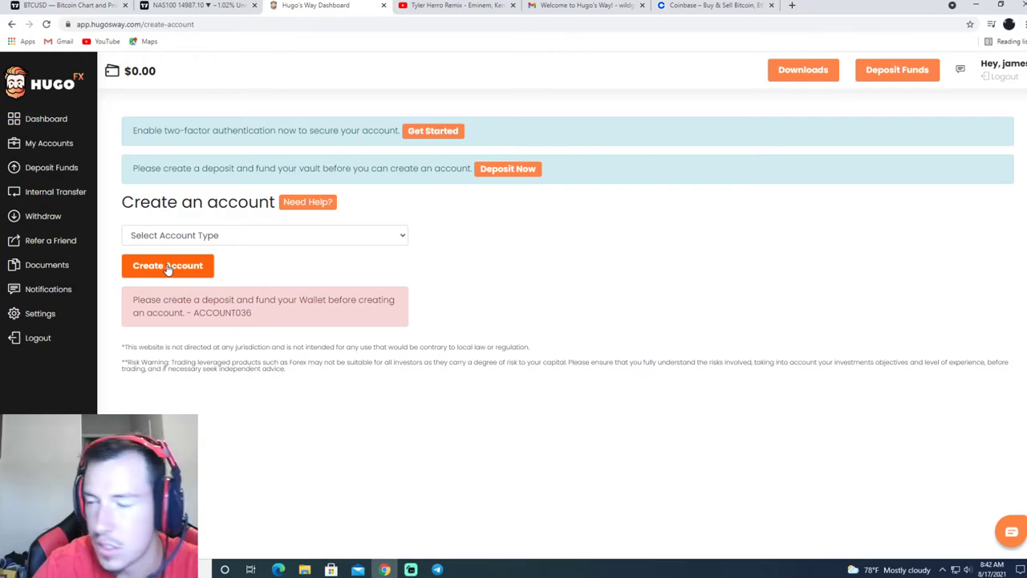
{"action": "mouse_move", "coordinate": [187, 276]}
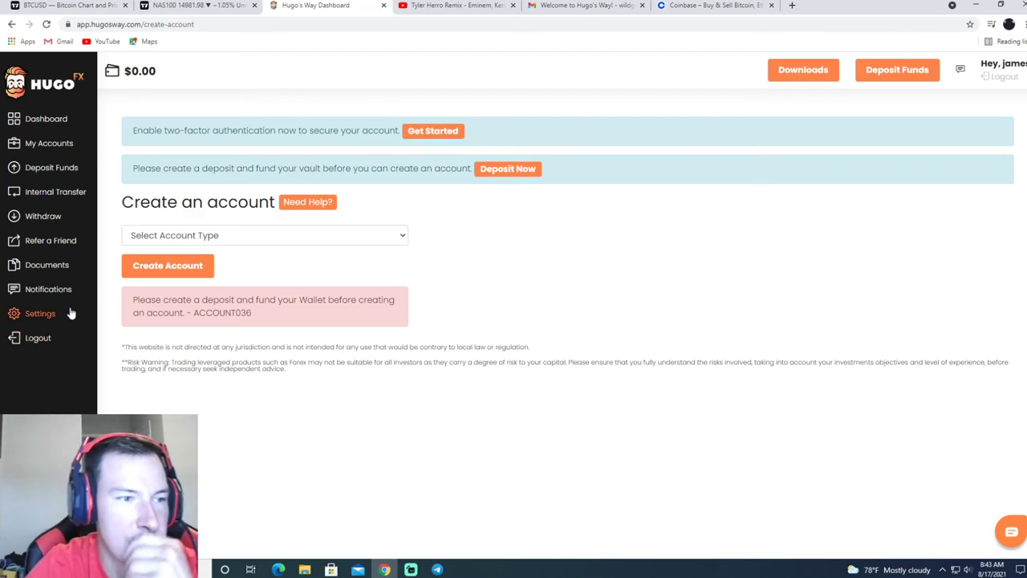
{"action": "mouse_move", "coordinate": [104, 330]}
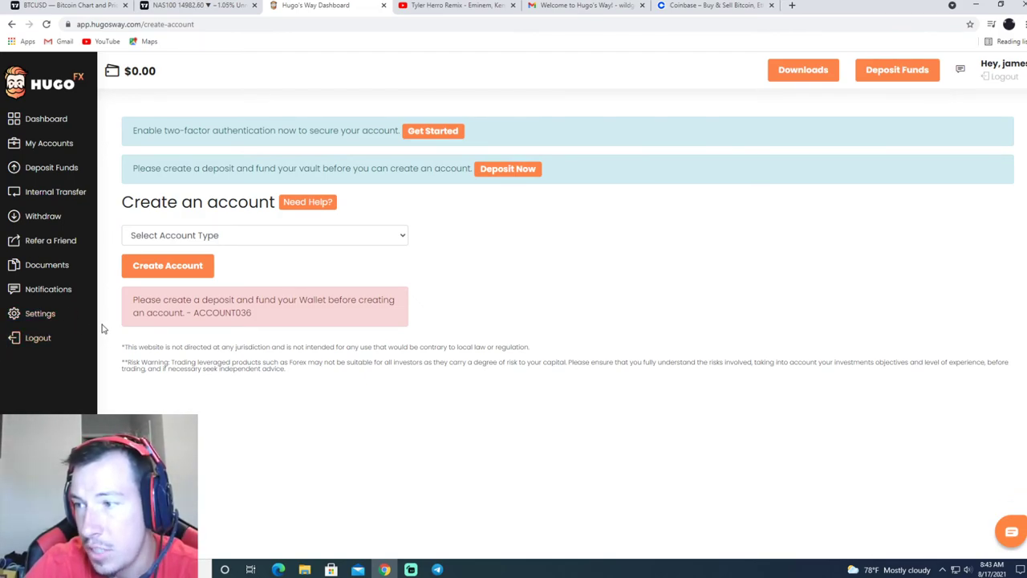
- Reach the Additional Docs page via Refer a Friend and settle the document type on Proof of Address
{"action": "left_click", "coordinate": [52, 241]}
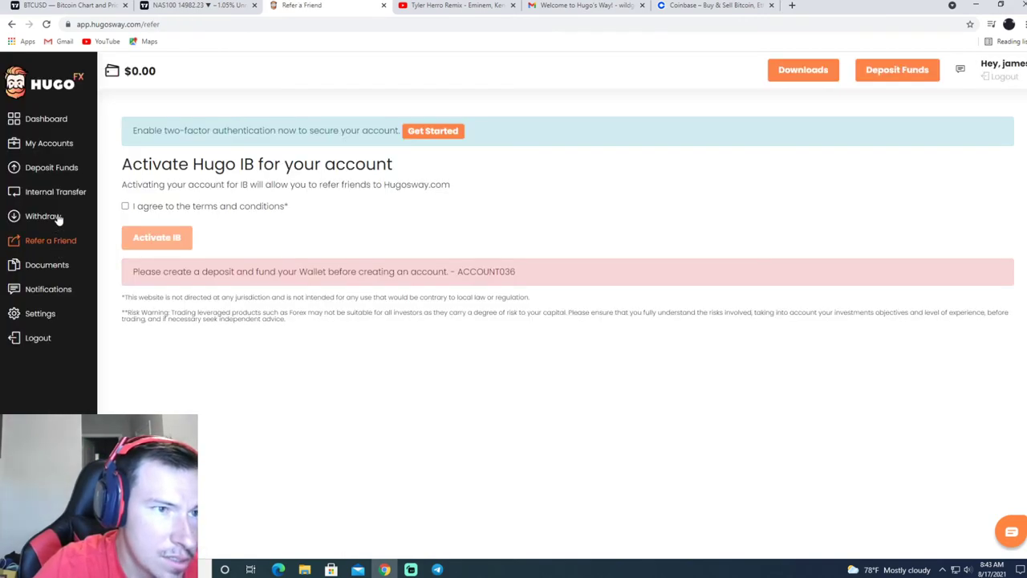
{"action": "left_click", "coordinate": [47, 263]}
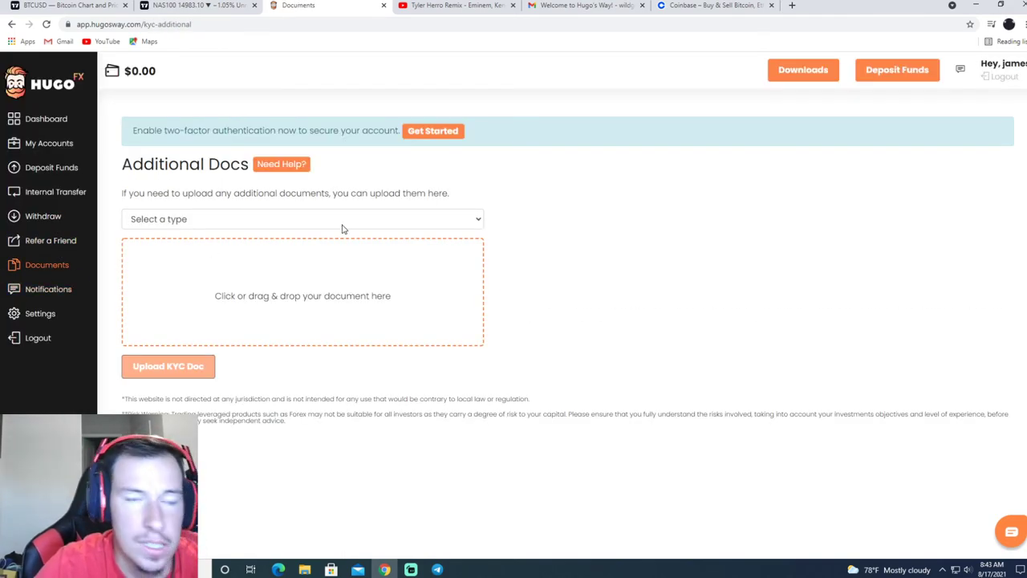
{"action": "left_click", "coordinate": [302, 218]}
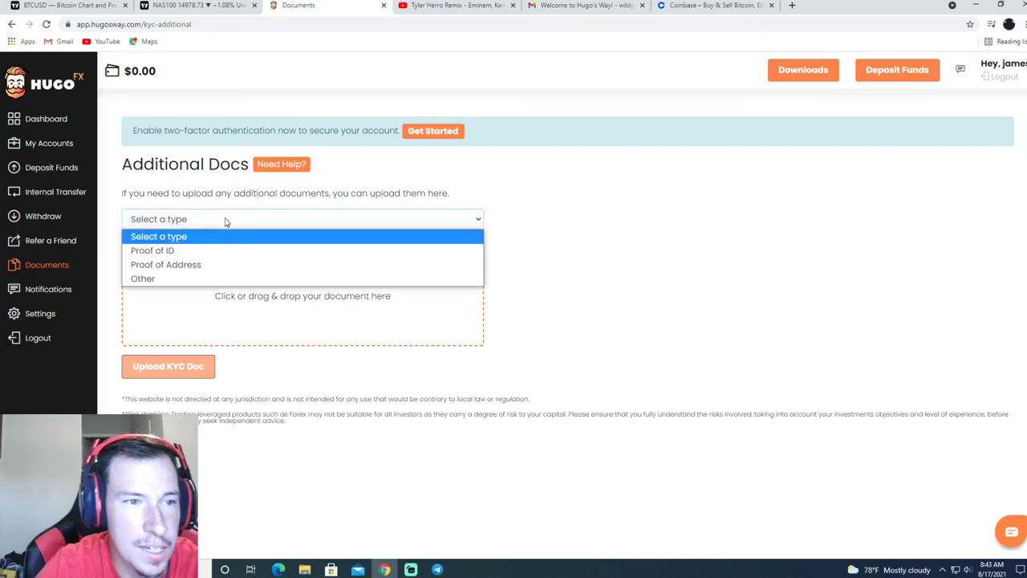
{"action": "left_click", "coordinate": [151, 250]}
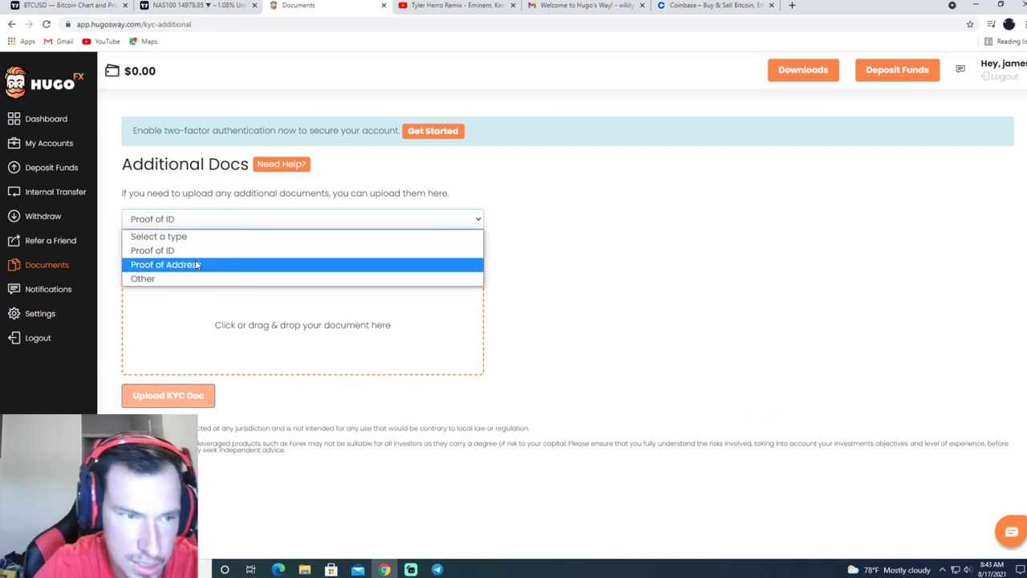
{"action": "left_click", "coordinate": [166, 264]}
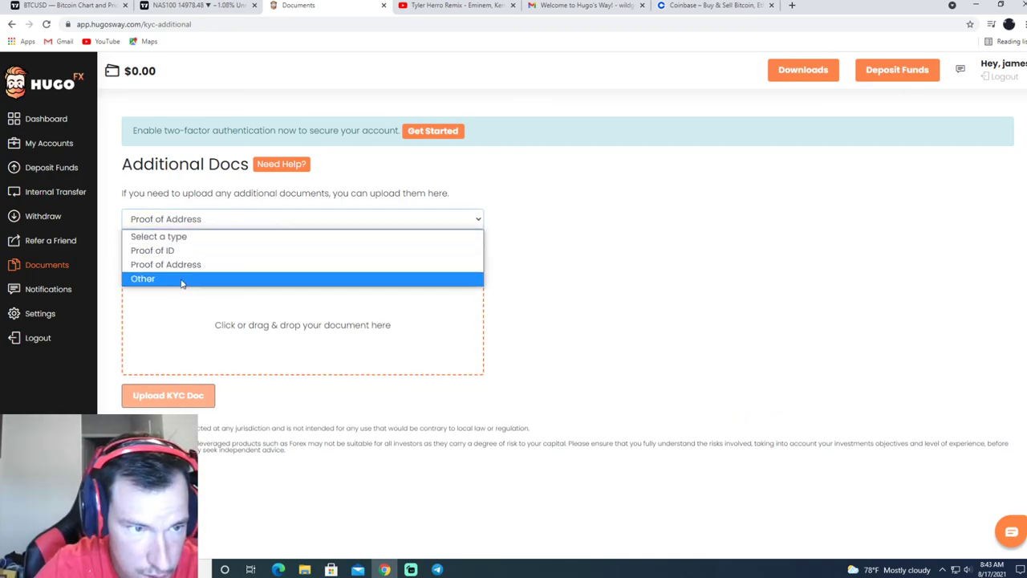
{"action": "left_click", "coordinate": [151, 251]}
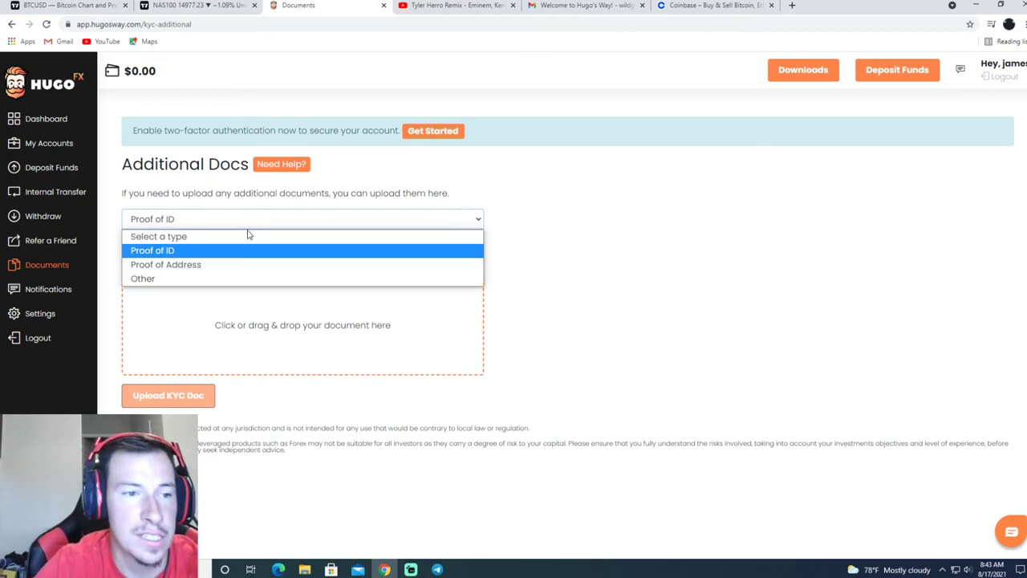
{"action": "left_click", "coordinate": [166, 264]}
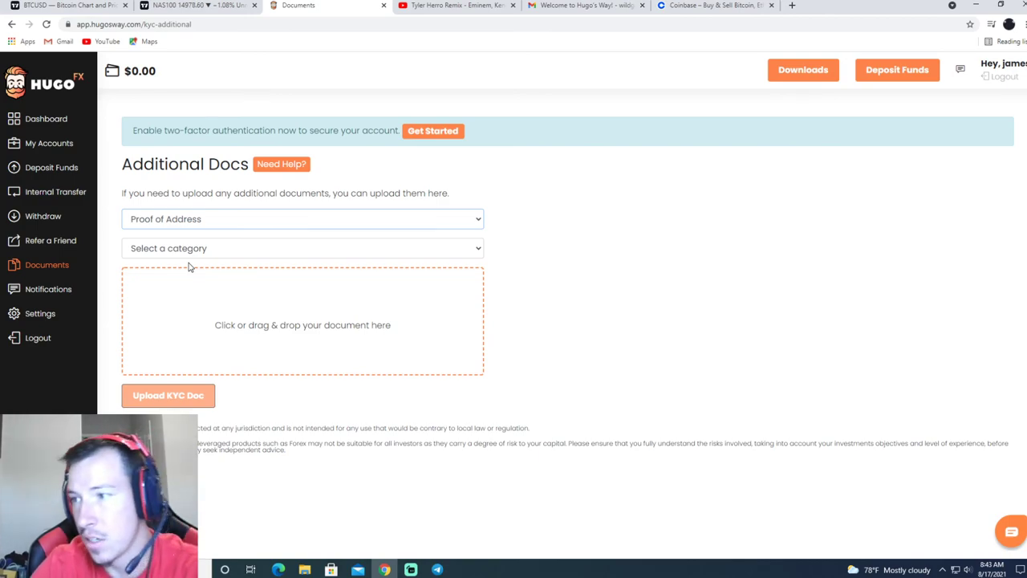
{"action": "mouse_move", "coordinate": [90, 257]}
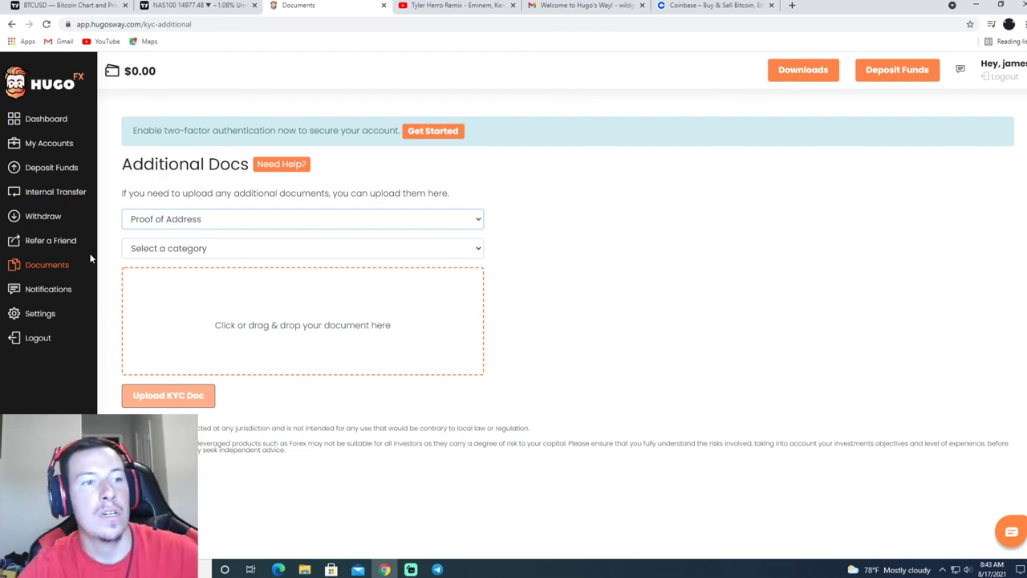
{"action": "mouse_move", "coordinate": [93, 255]}
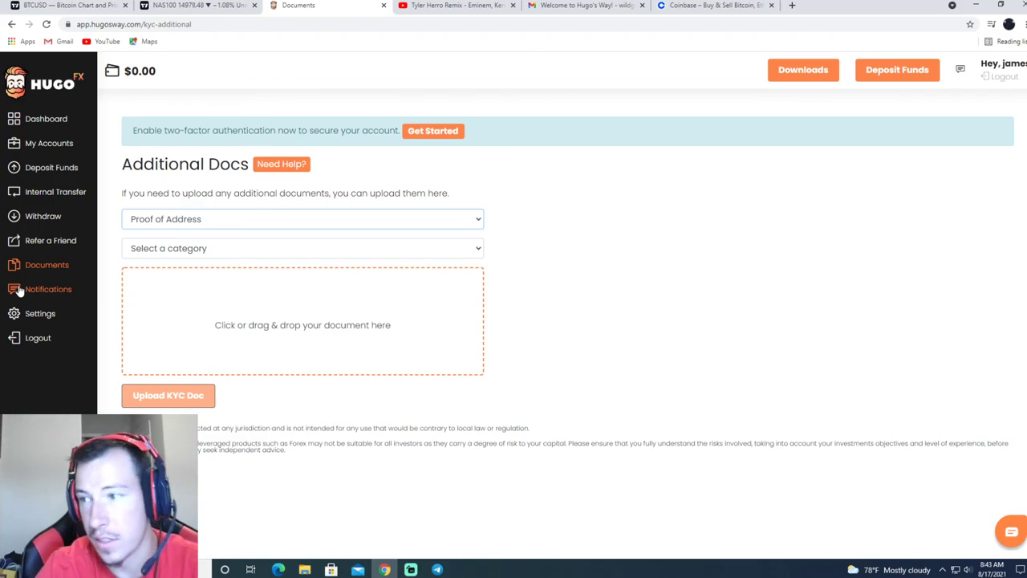
{"action": "mouse_move", "coordinate": [42, 215]}
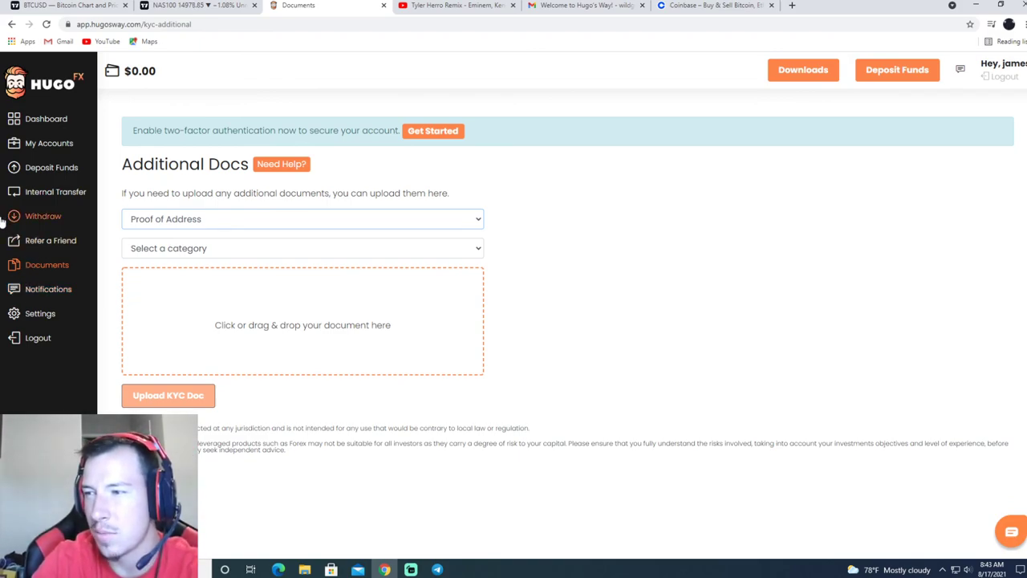
{"action": "mouse_move", "coordinate": [55, 191]}
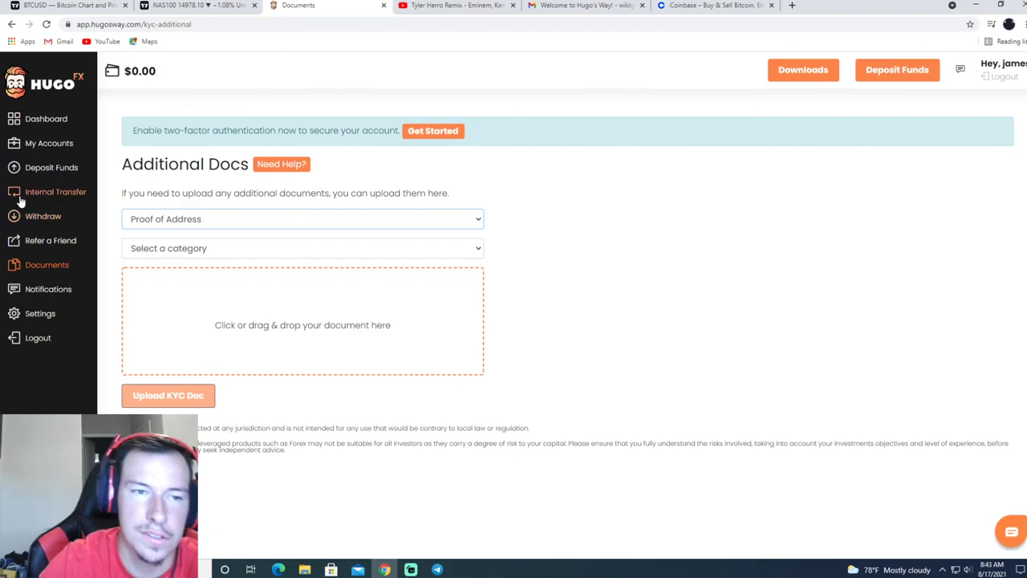